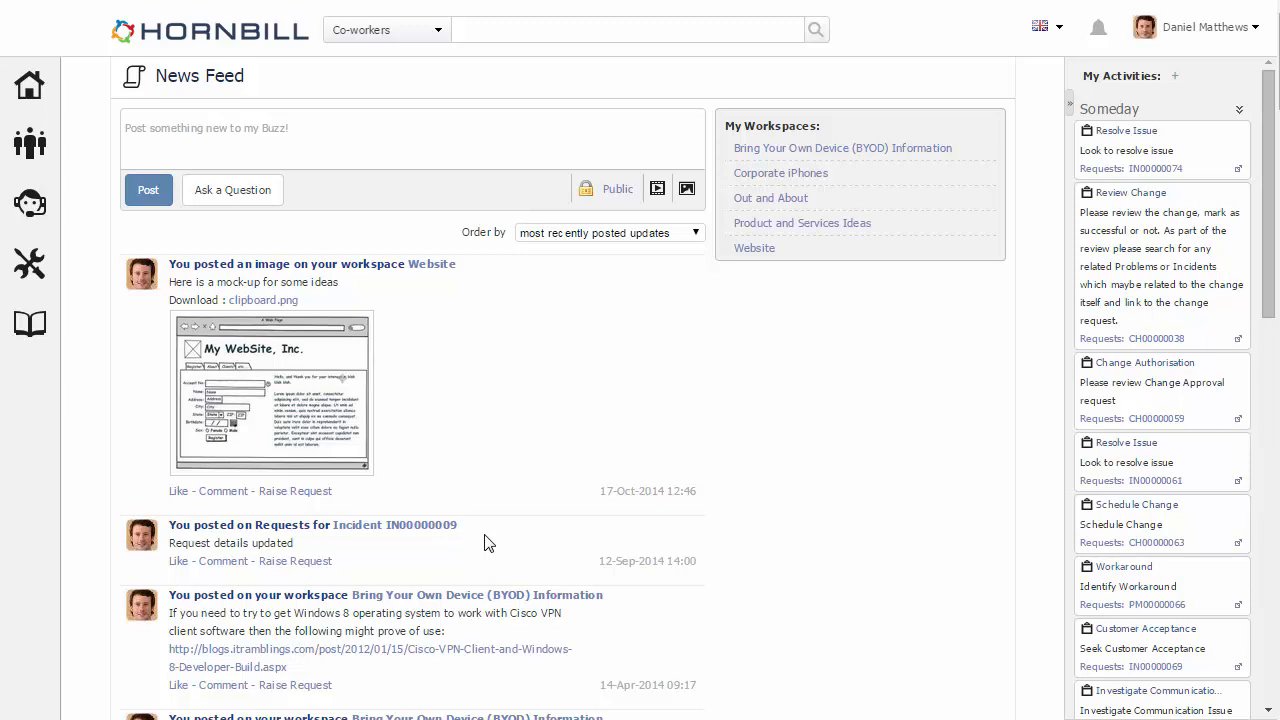
Go to Library Management from the Document Manager sidebar icon.
click(30, 324)
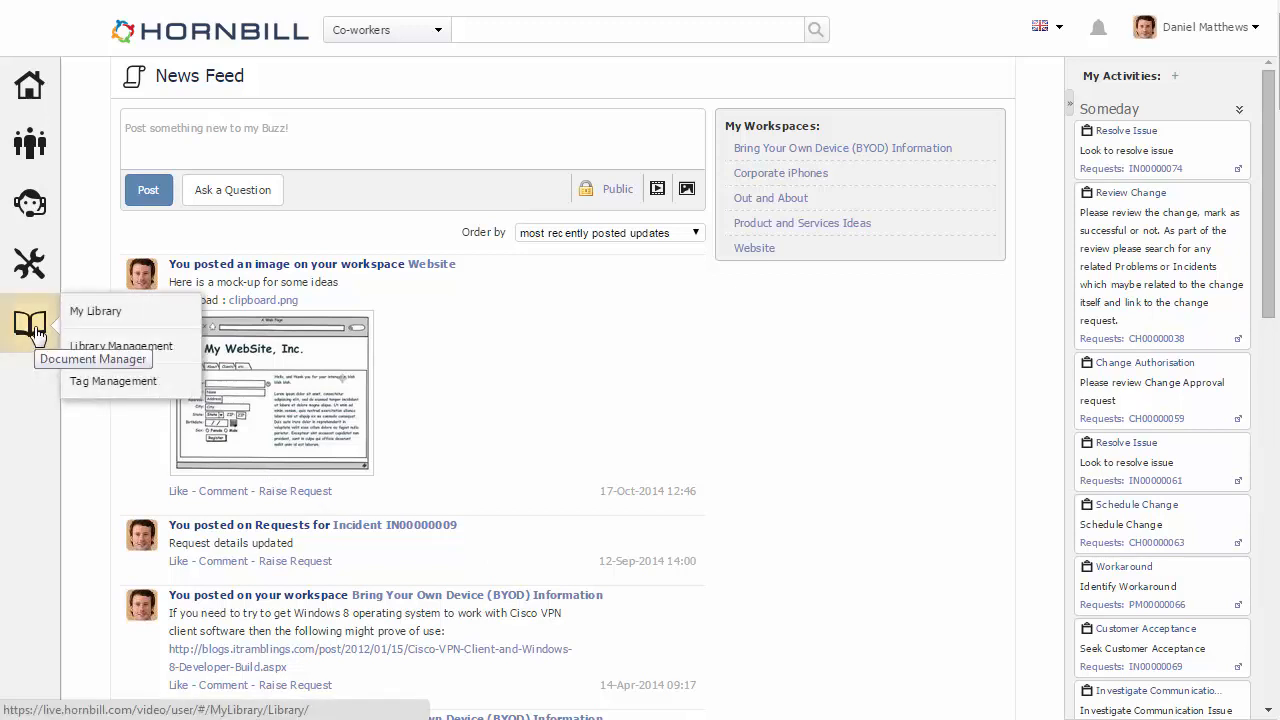
mouse_move(120, 352)
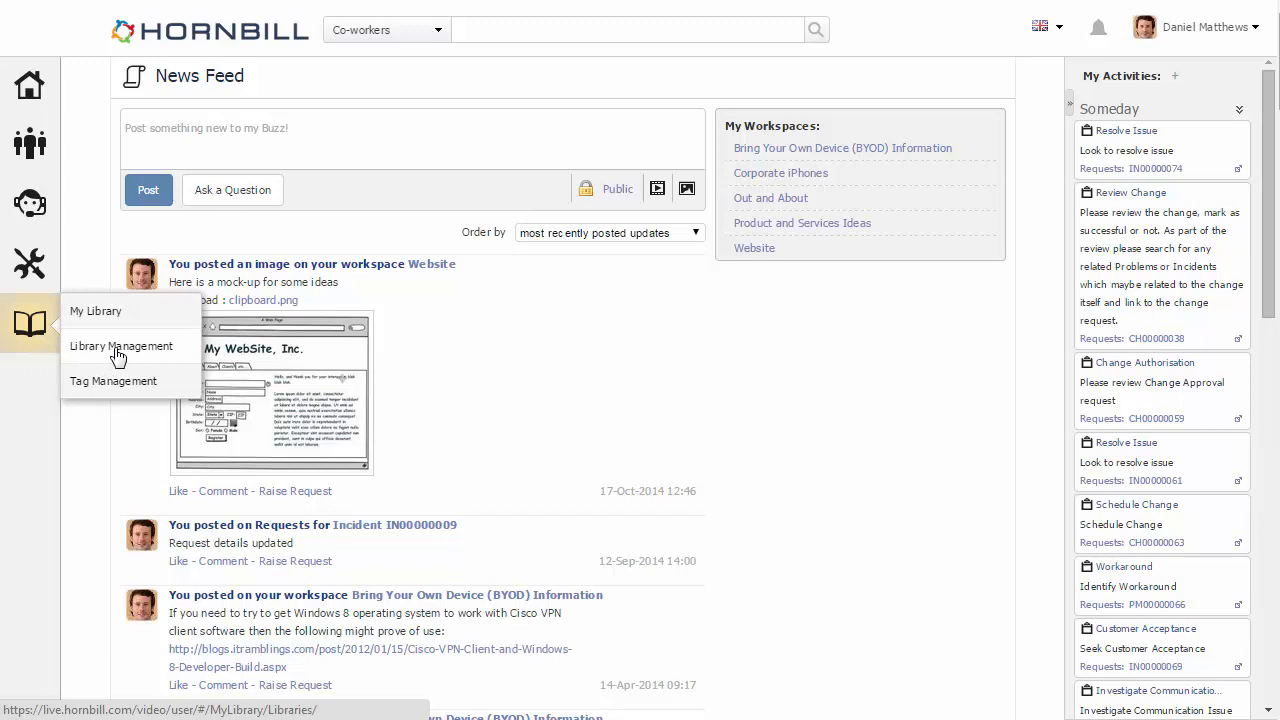
click(120, 344)
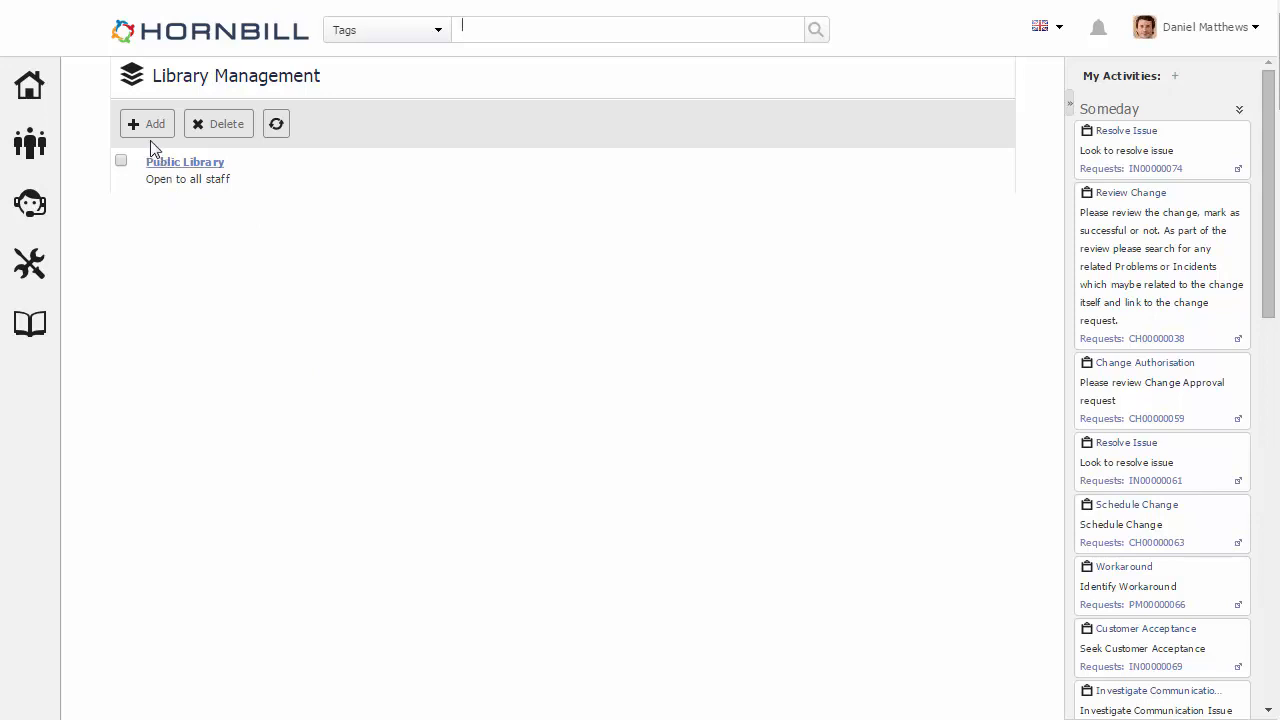
Create a library named 'Knowledge' with description 'Knowledge Documents'.
click(148, 124)
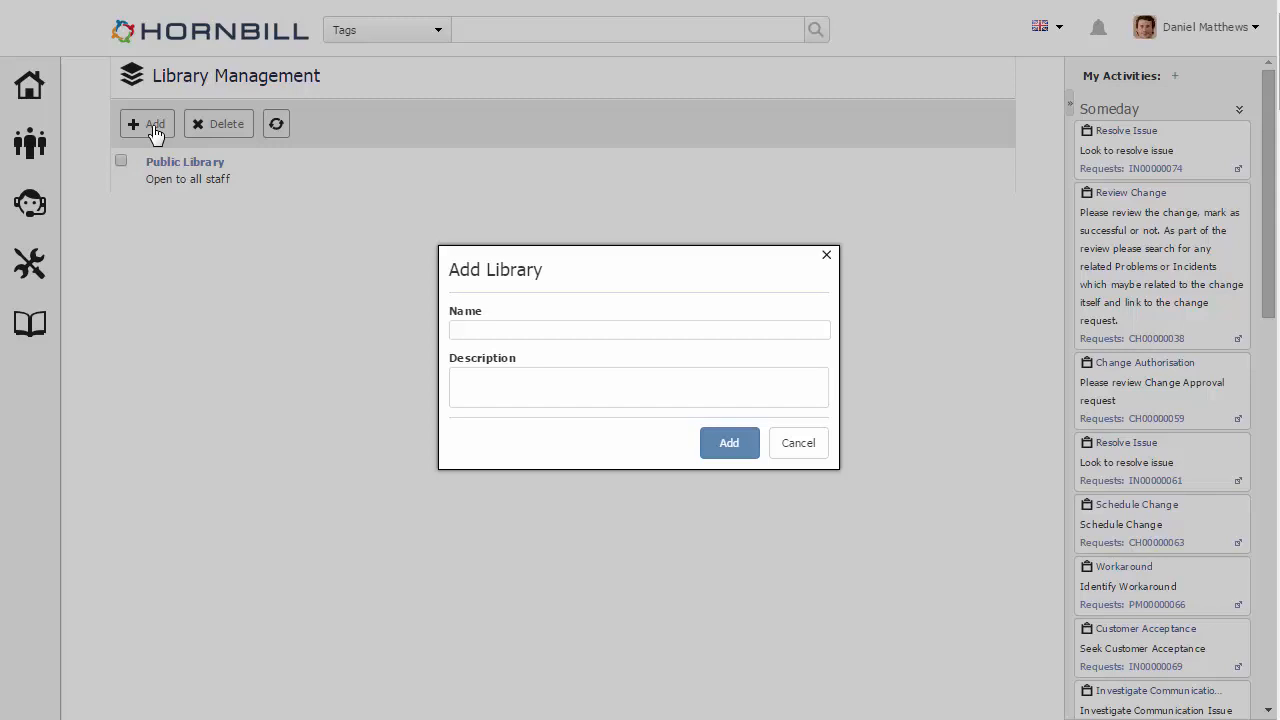
text(Knowled)
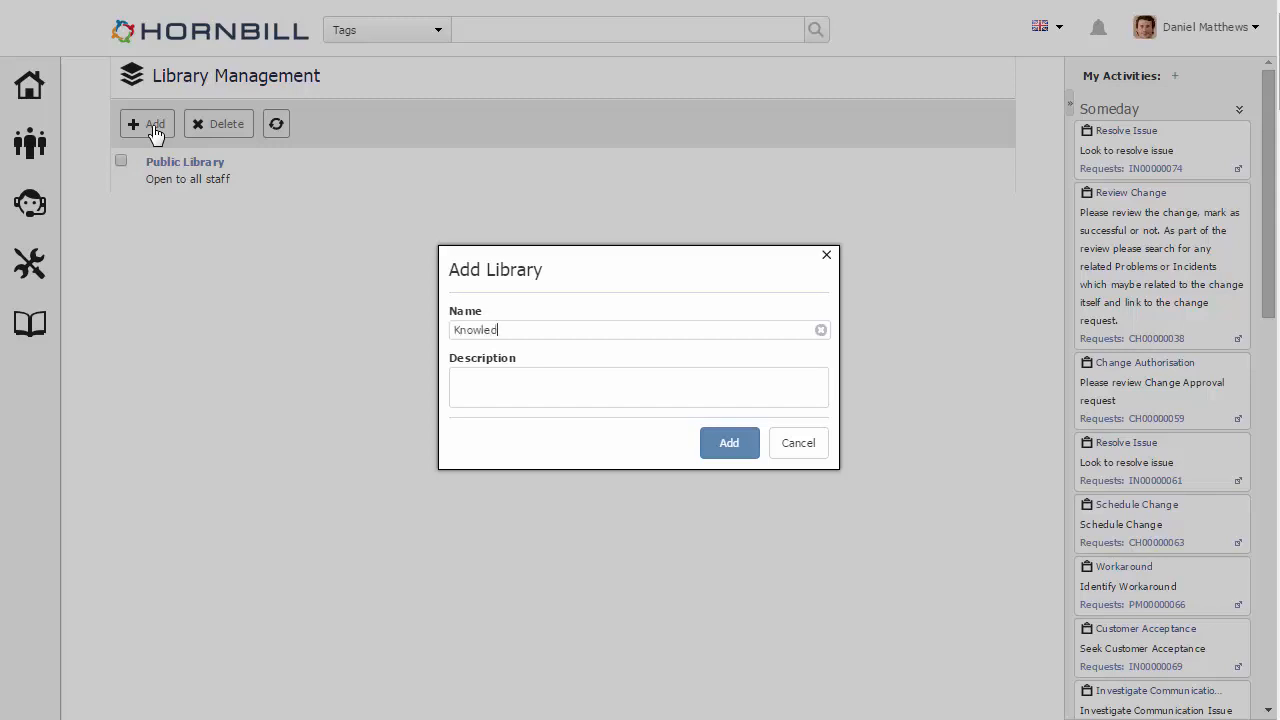
text(ge)
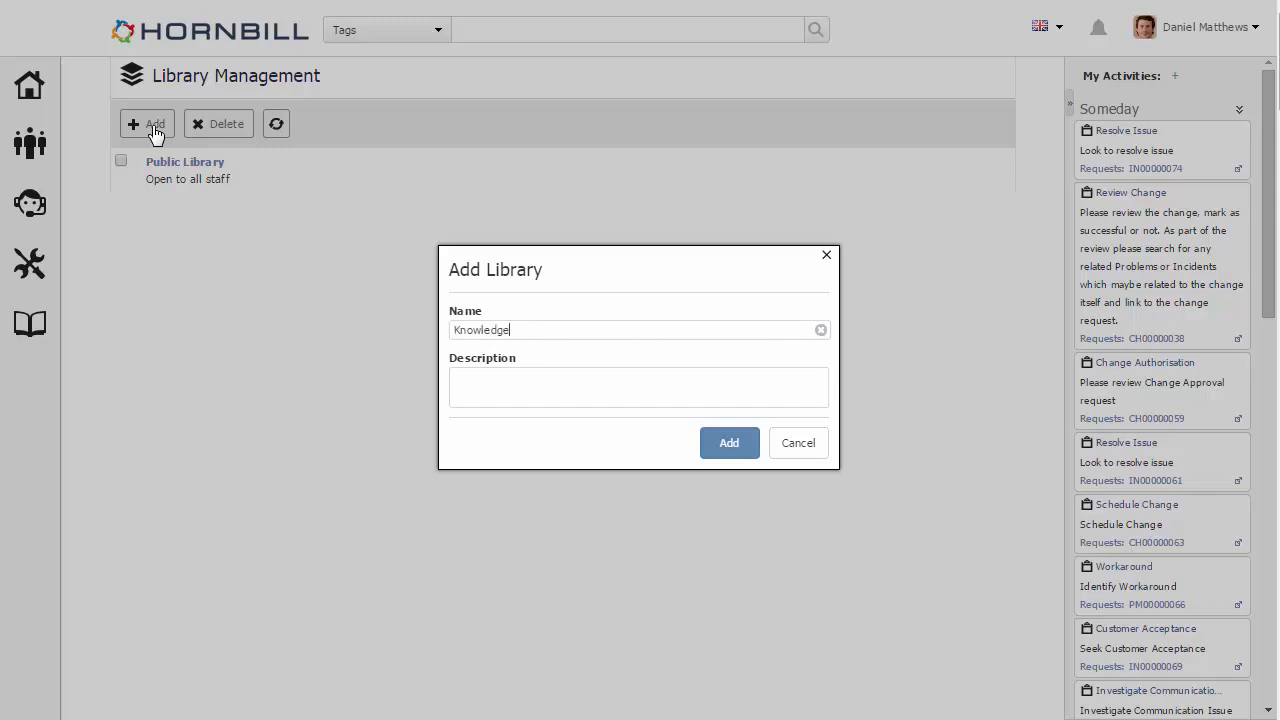
text(Know)
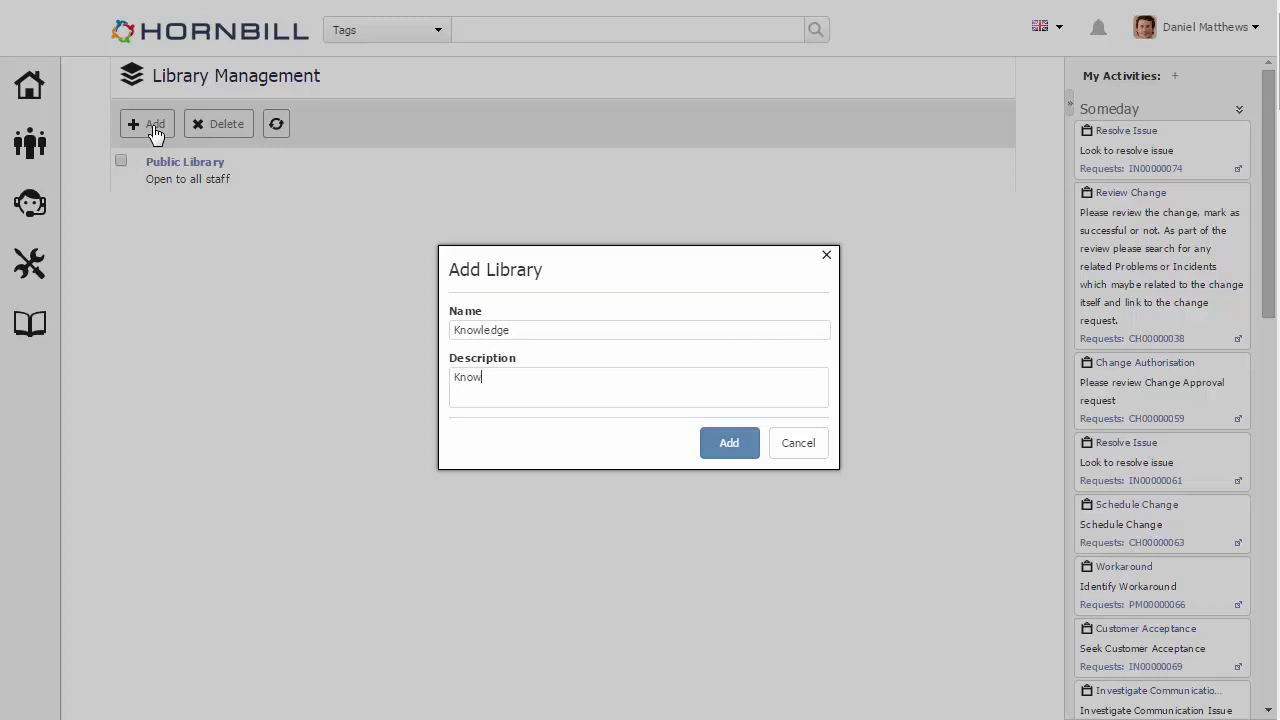
text(ledge)
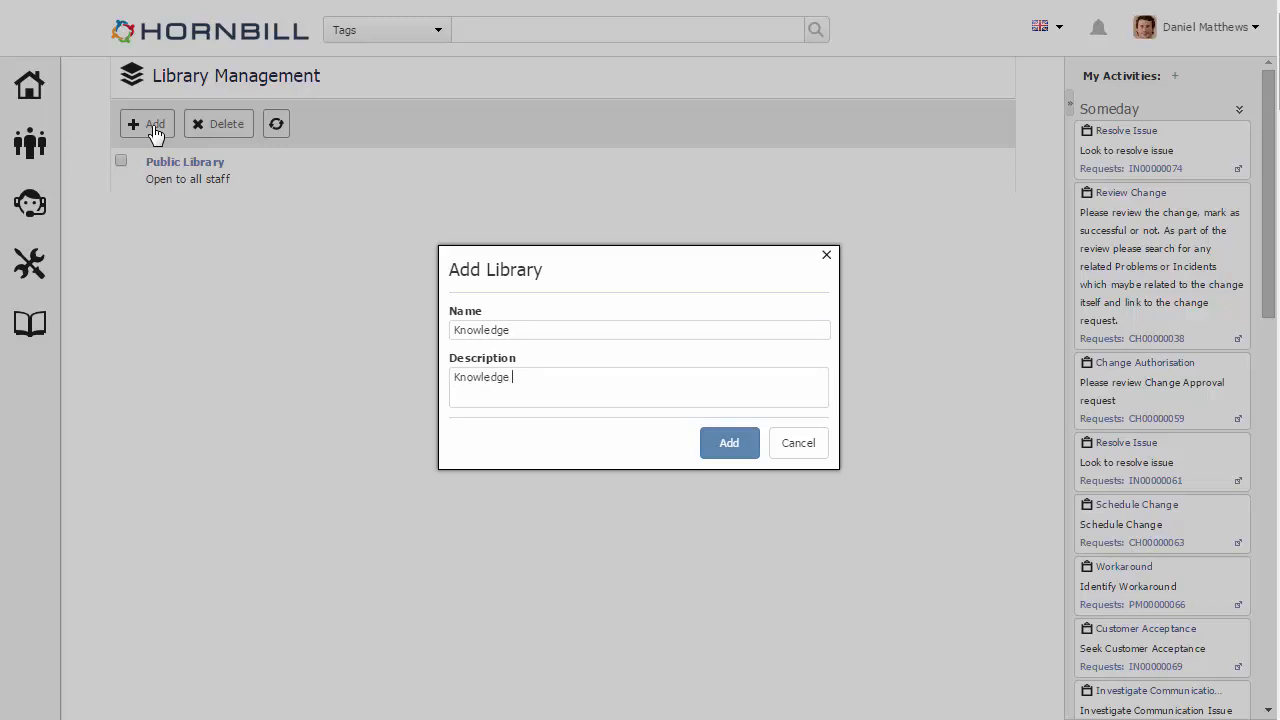
text(Doc)
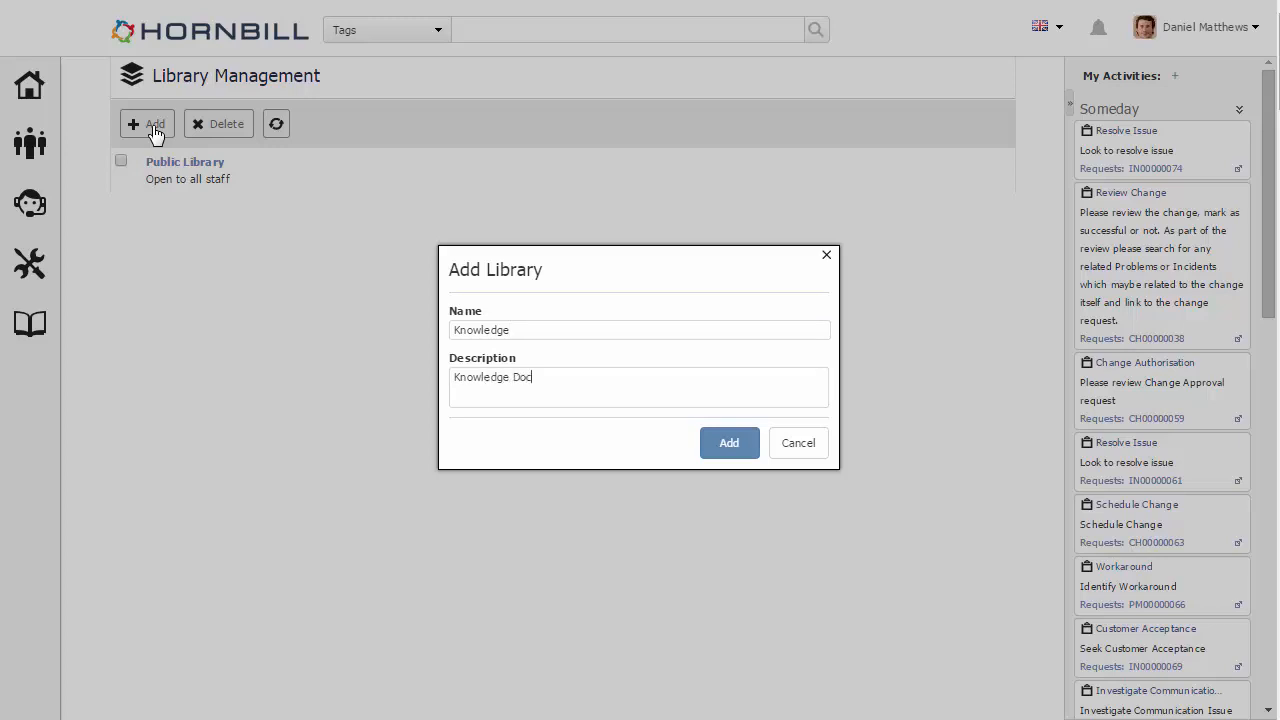
text(uments)
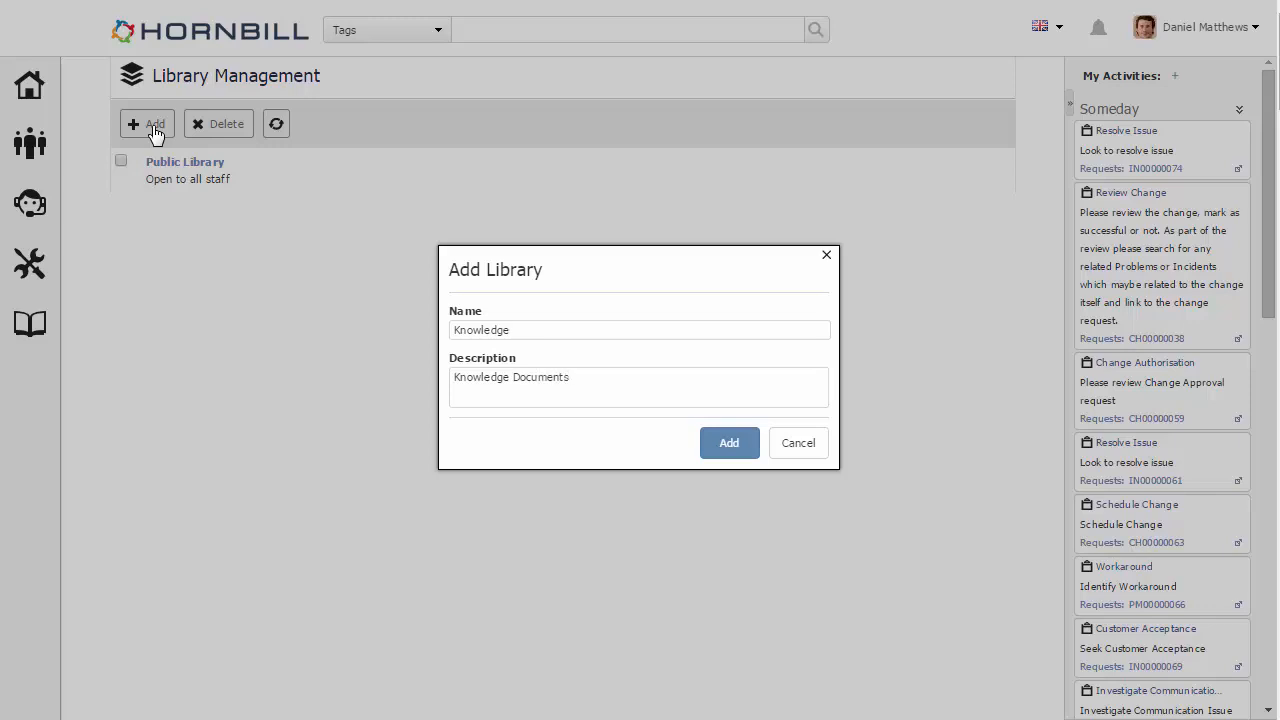
click(728, 444)
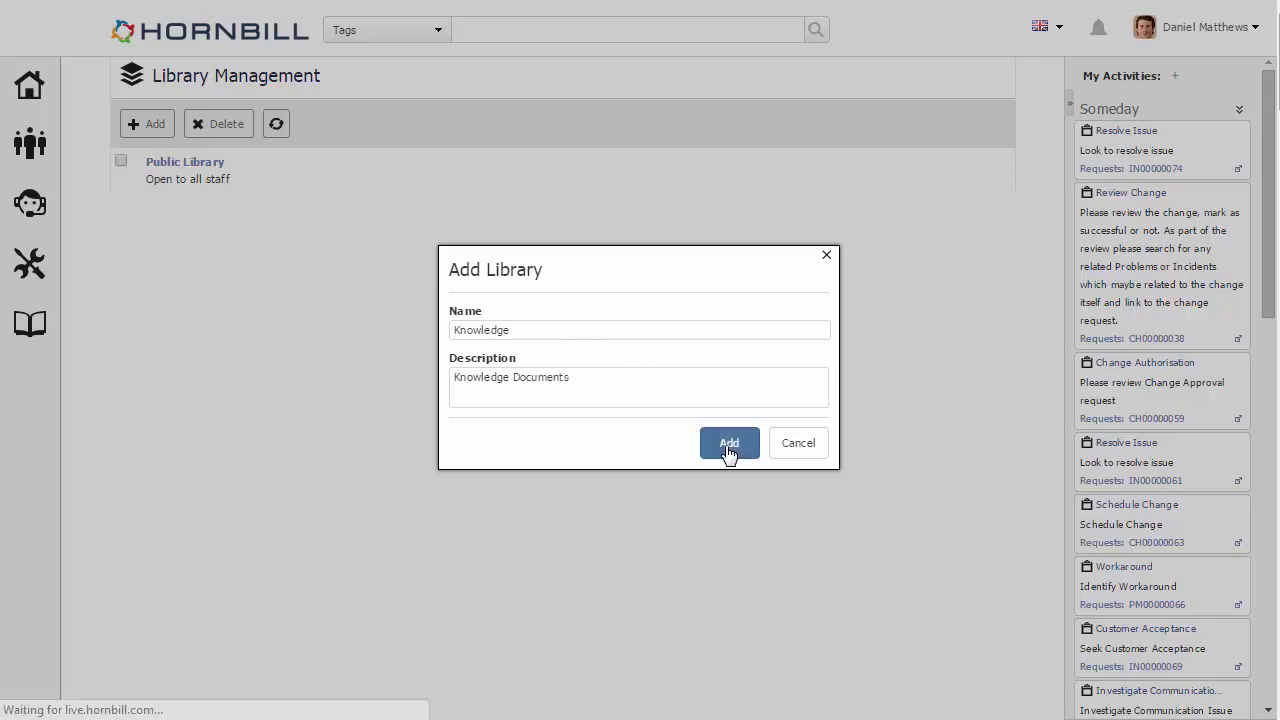
click(728, 444)
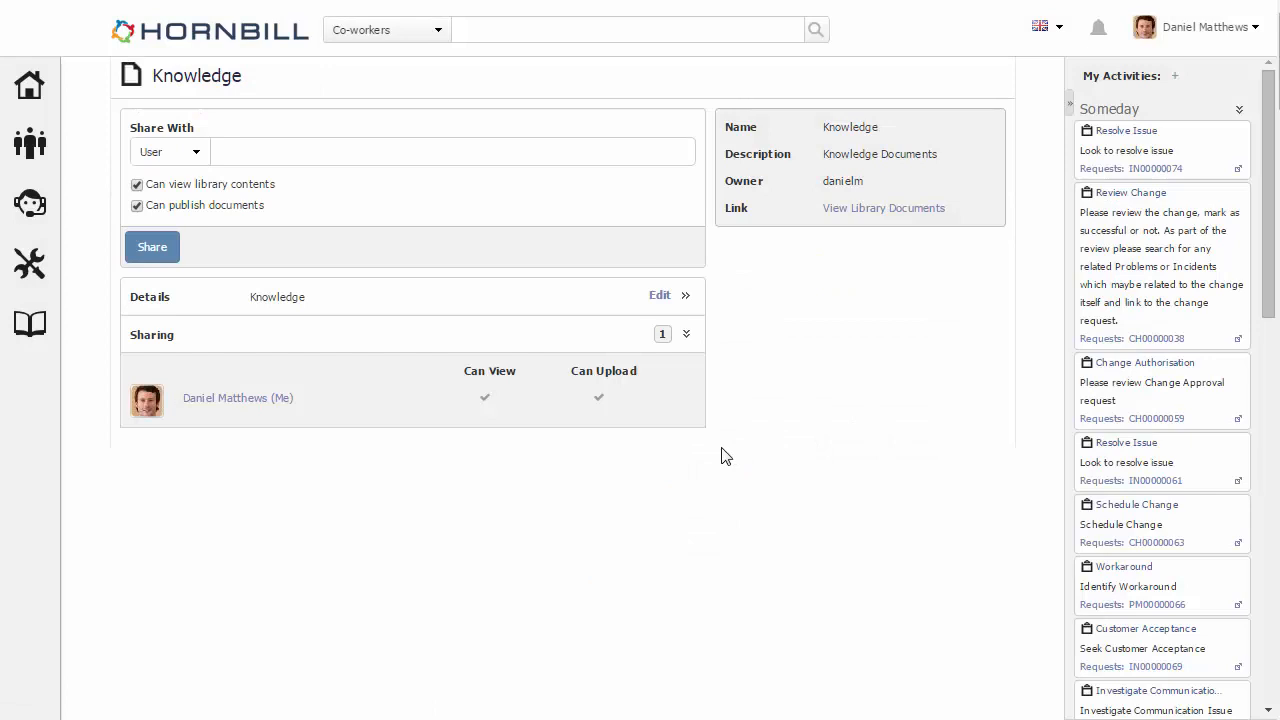
mouse_move(548, 348)
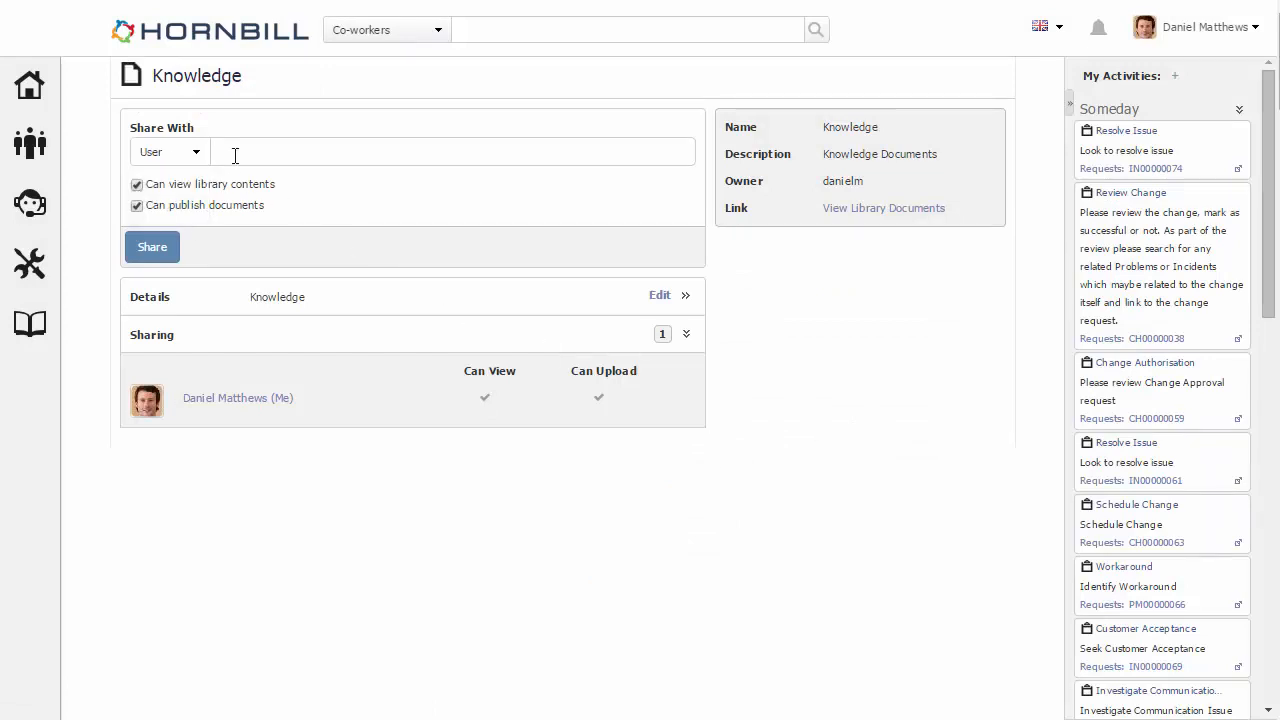
text(ann)
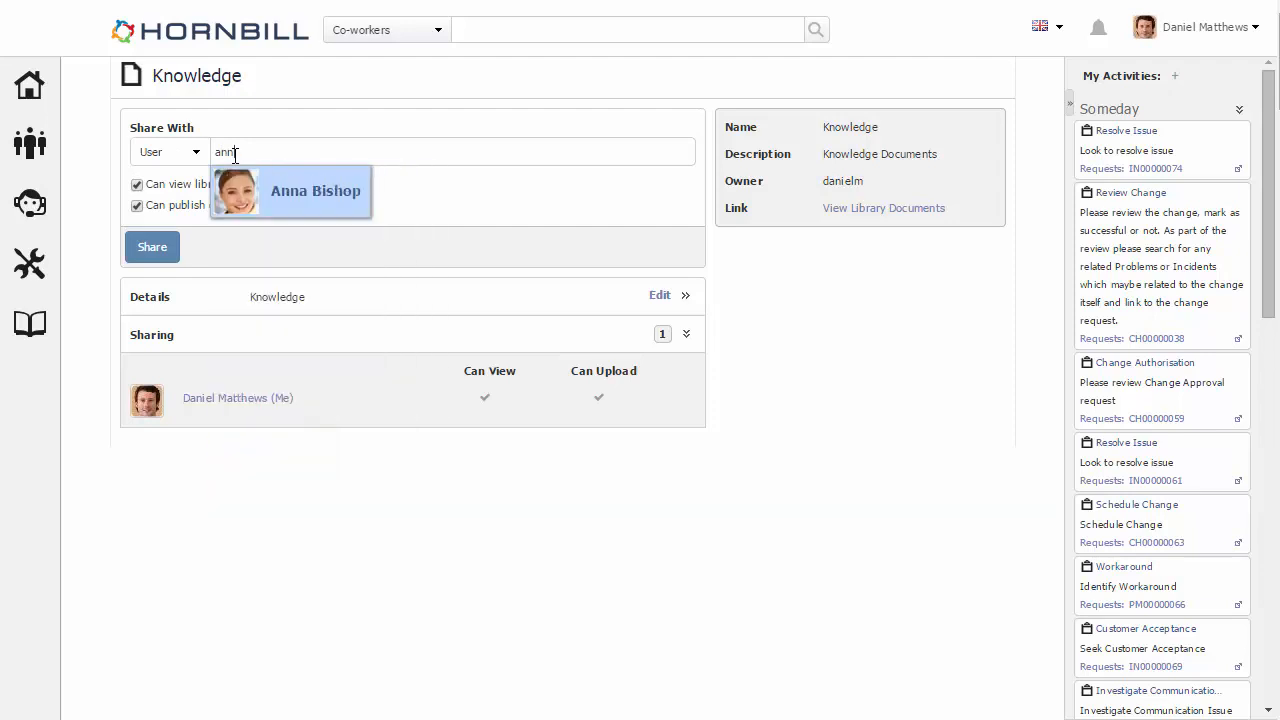
click(316, 192)
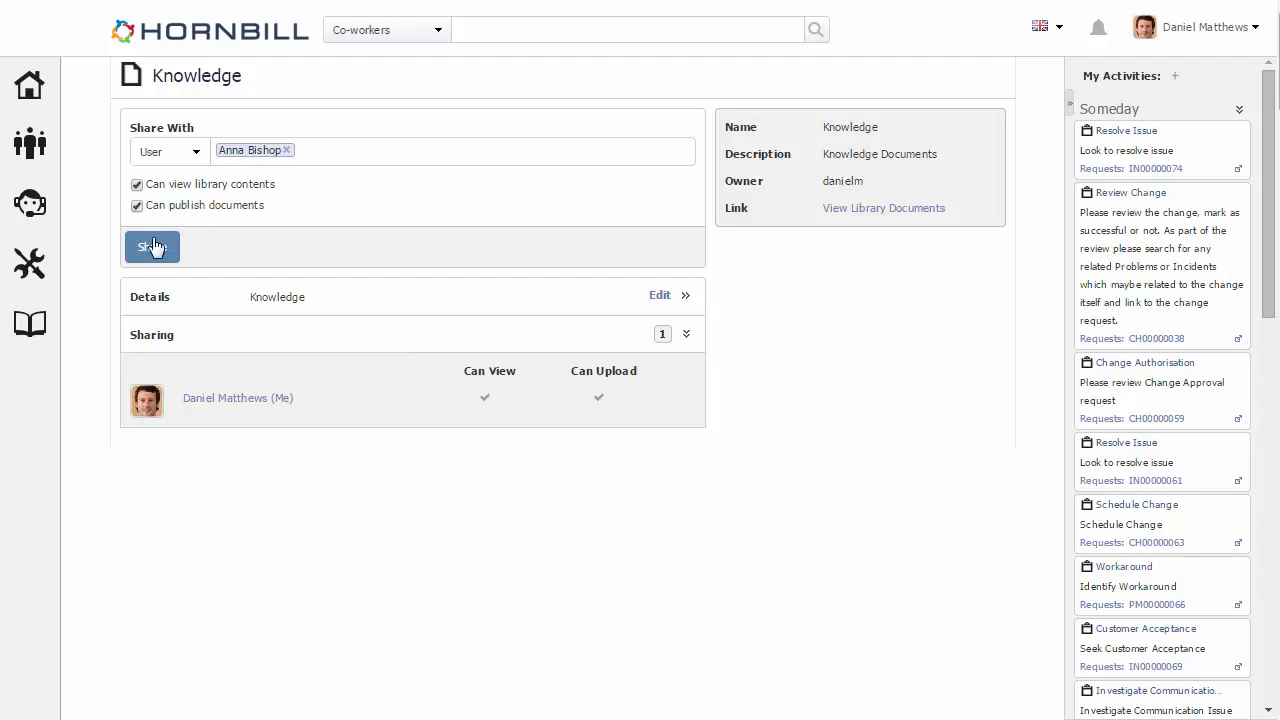
click(152, 248)
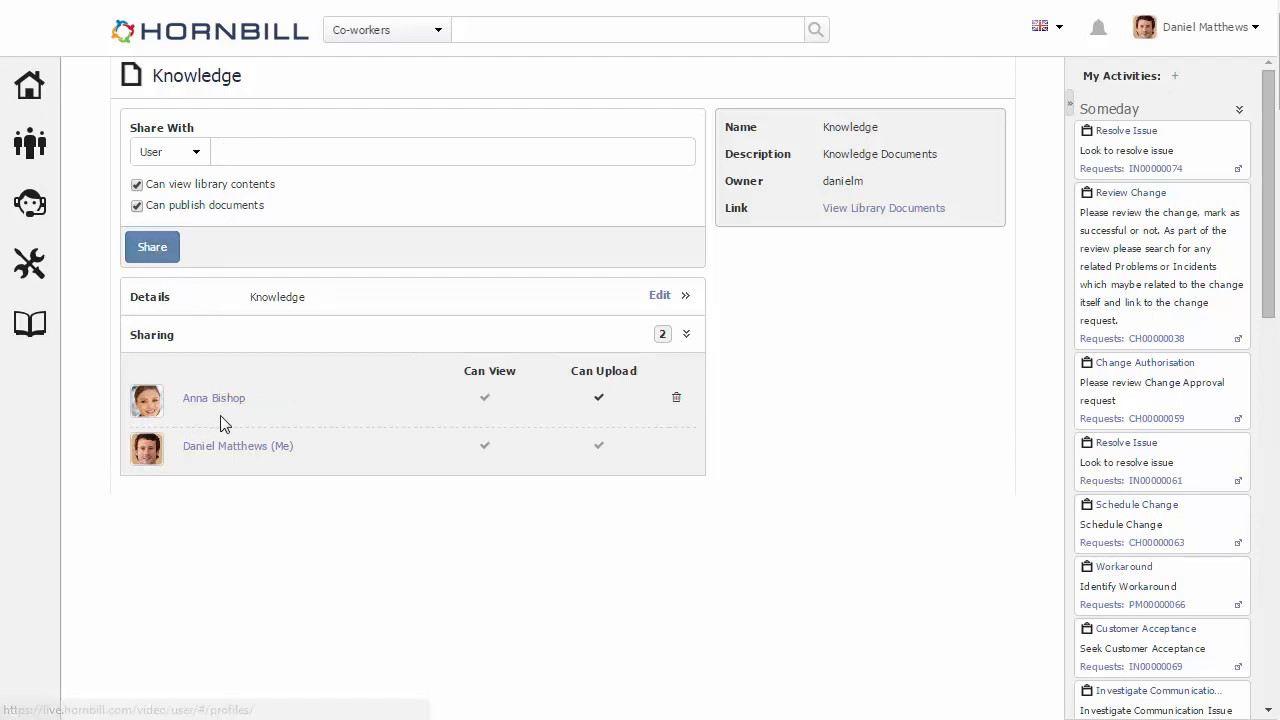
mouse_move(268, 412)
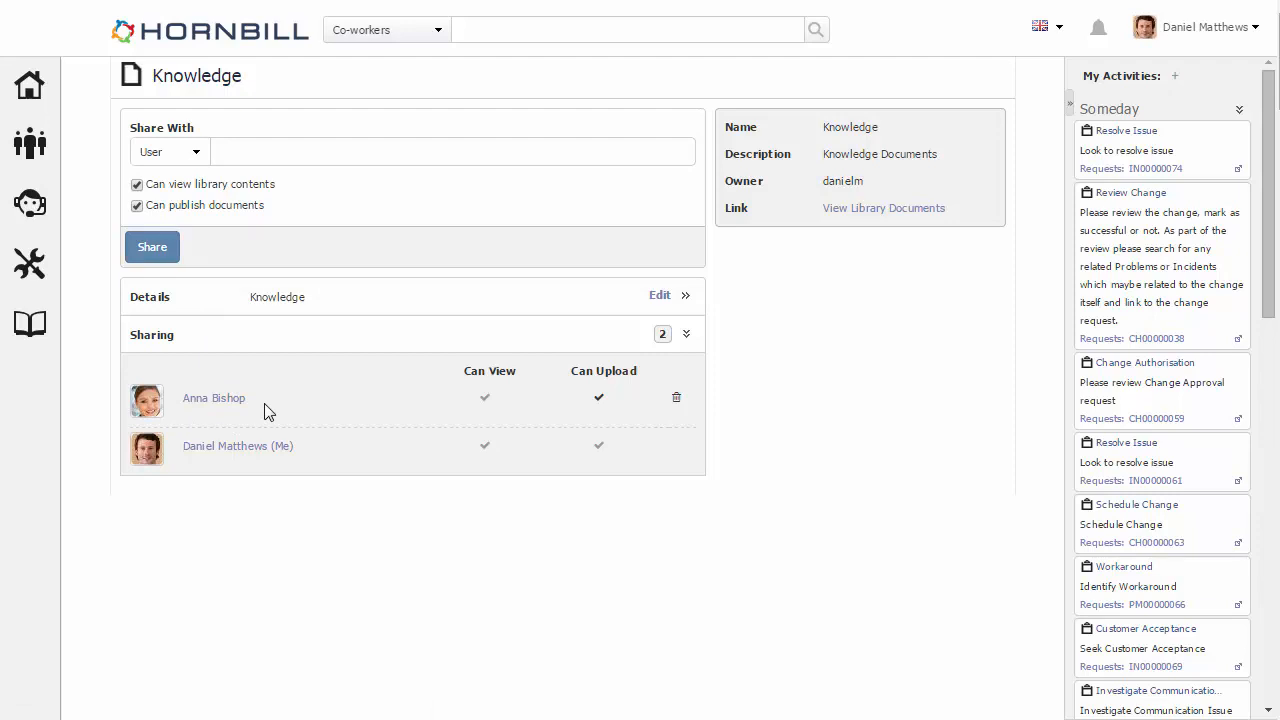
Switch Share With to Role and select the MyLibrary User role.
click(170, 152)
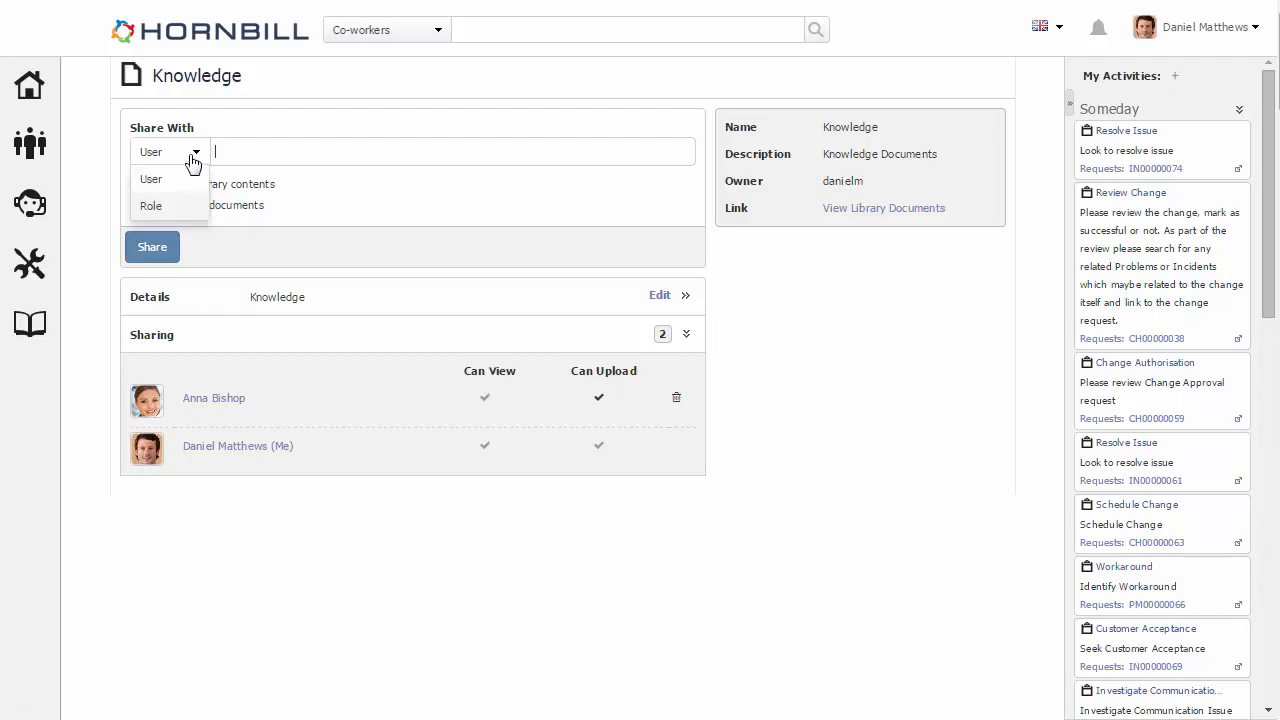
click(152, 206)
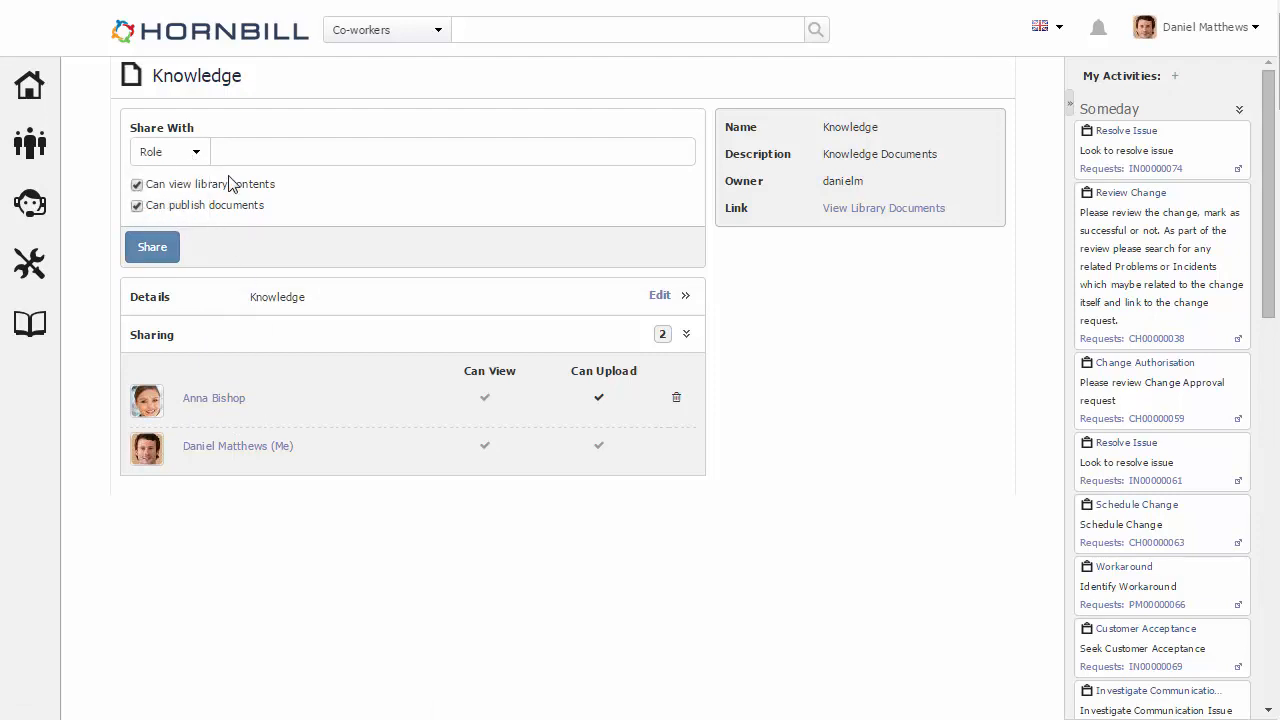
click(450, 152)
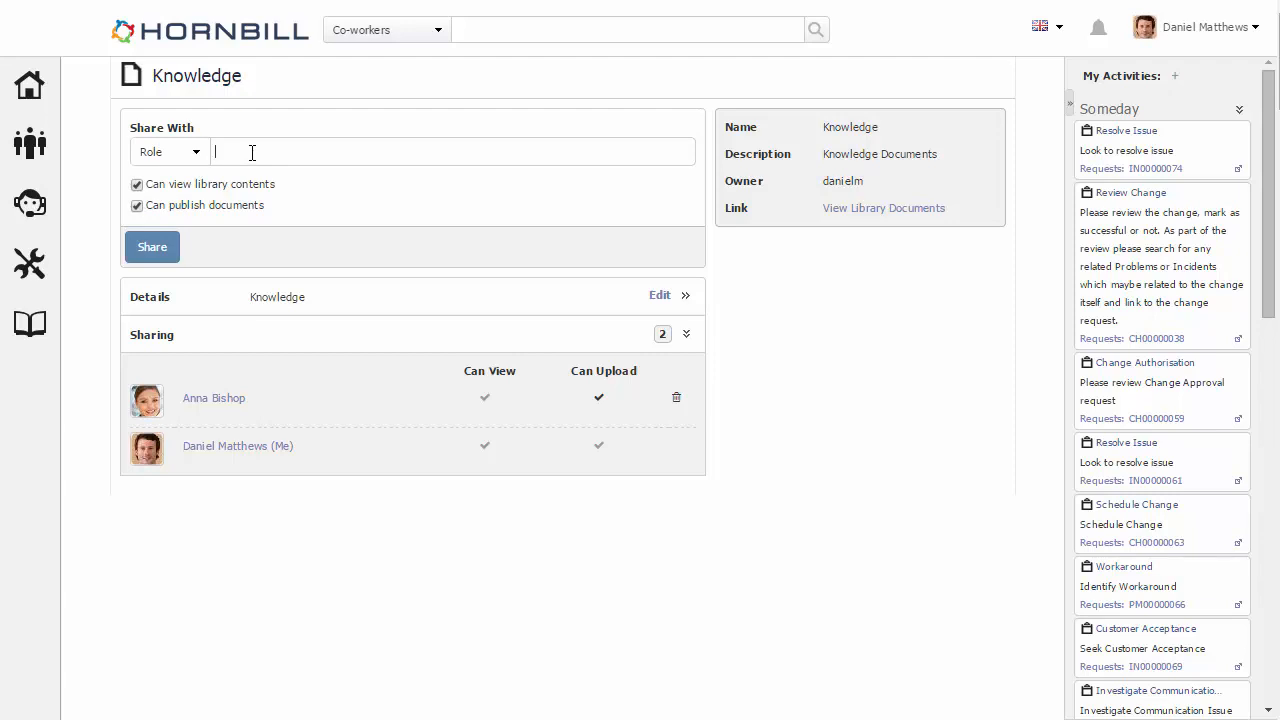
text(myl)
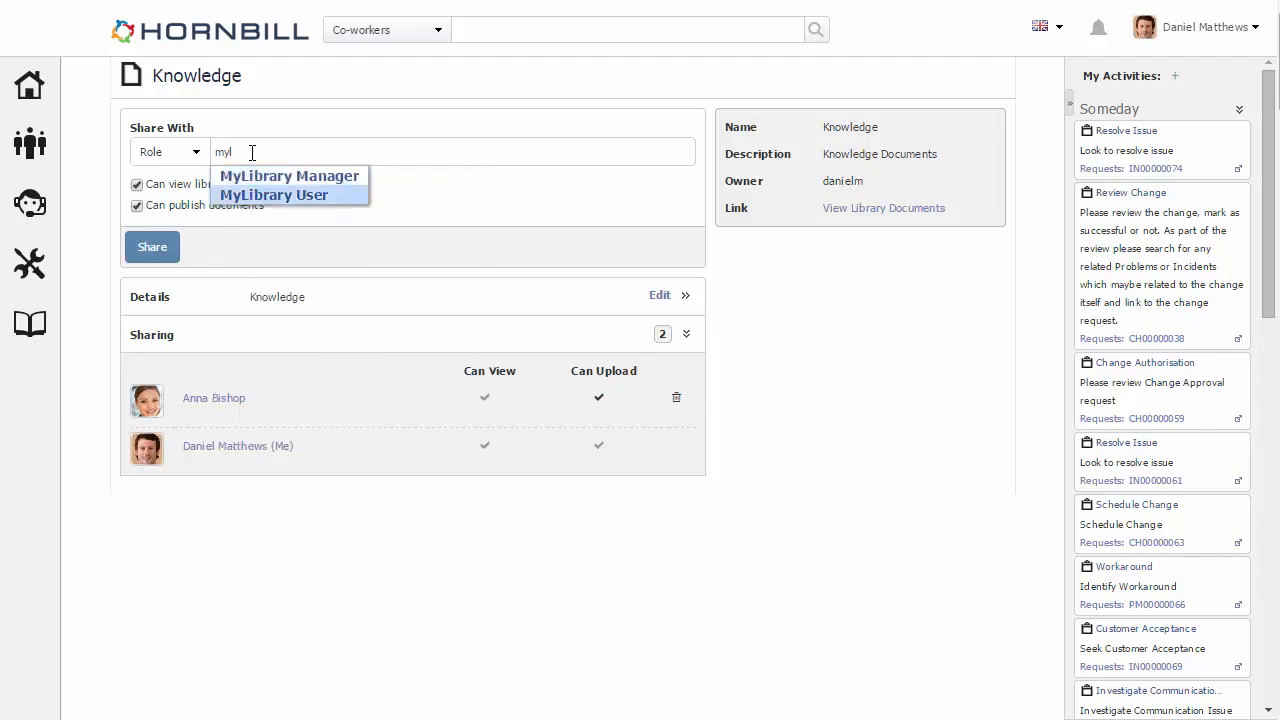
click(274, 194)
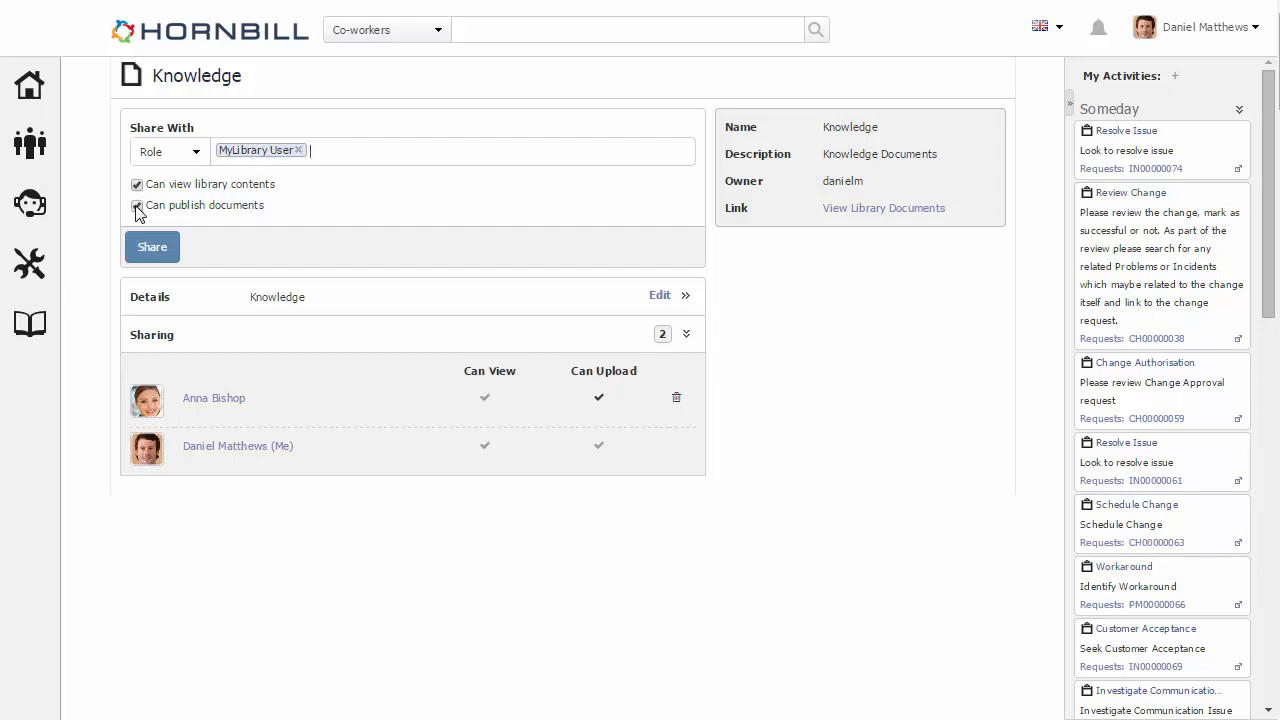
Untick Can publish documents and share view-only access with MyLibrary User.
click(136, 204)
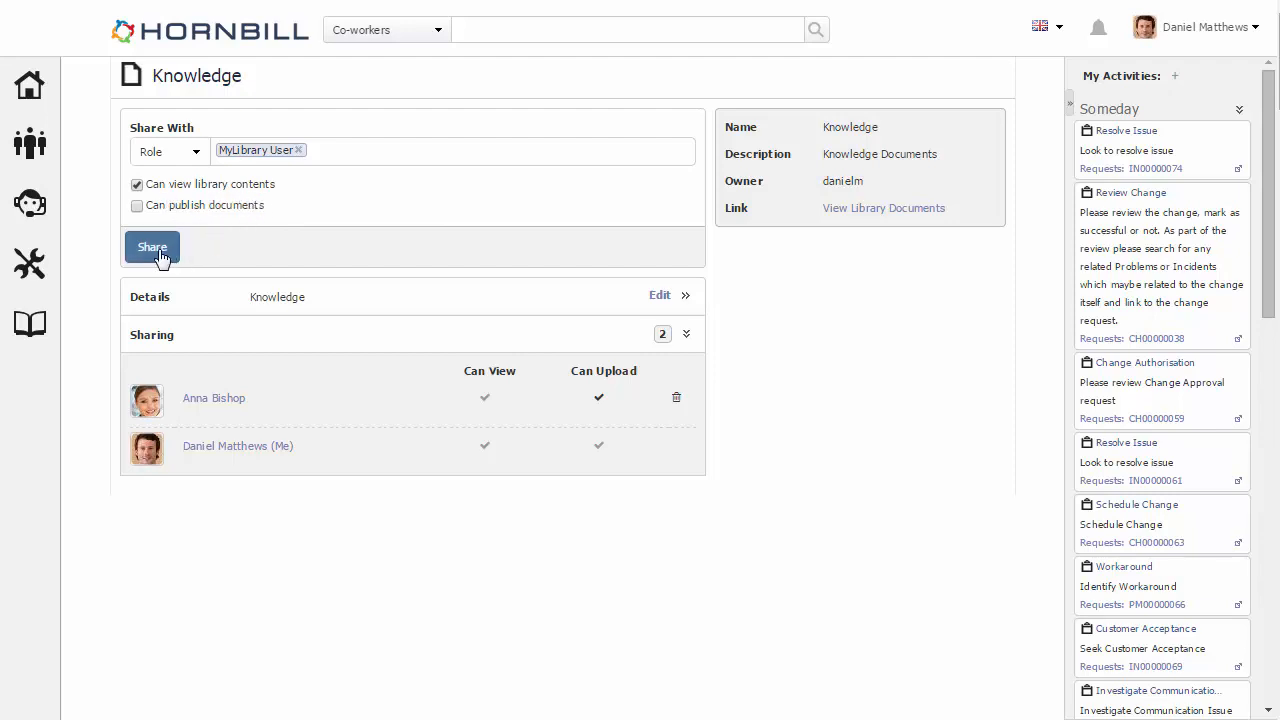
click(152, 248)
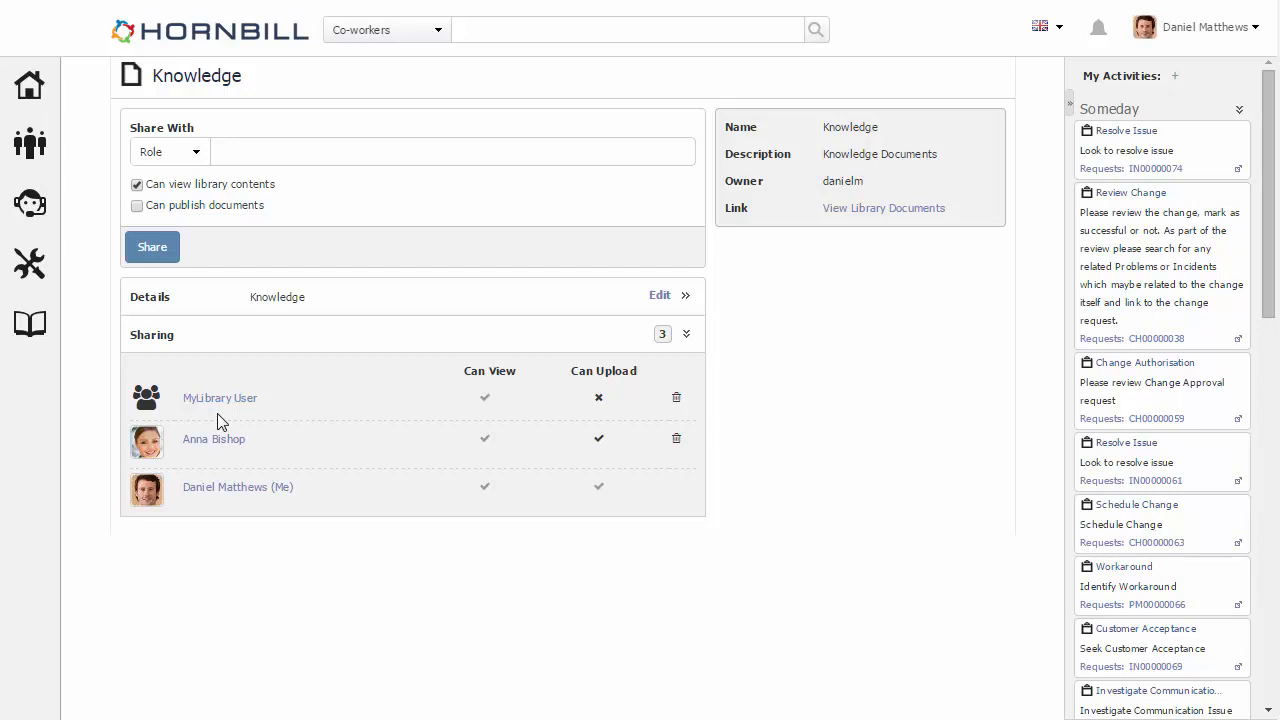
click(600, 438)
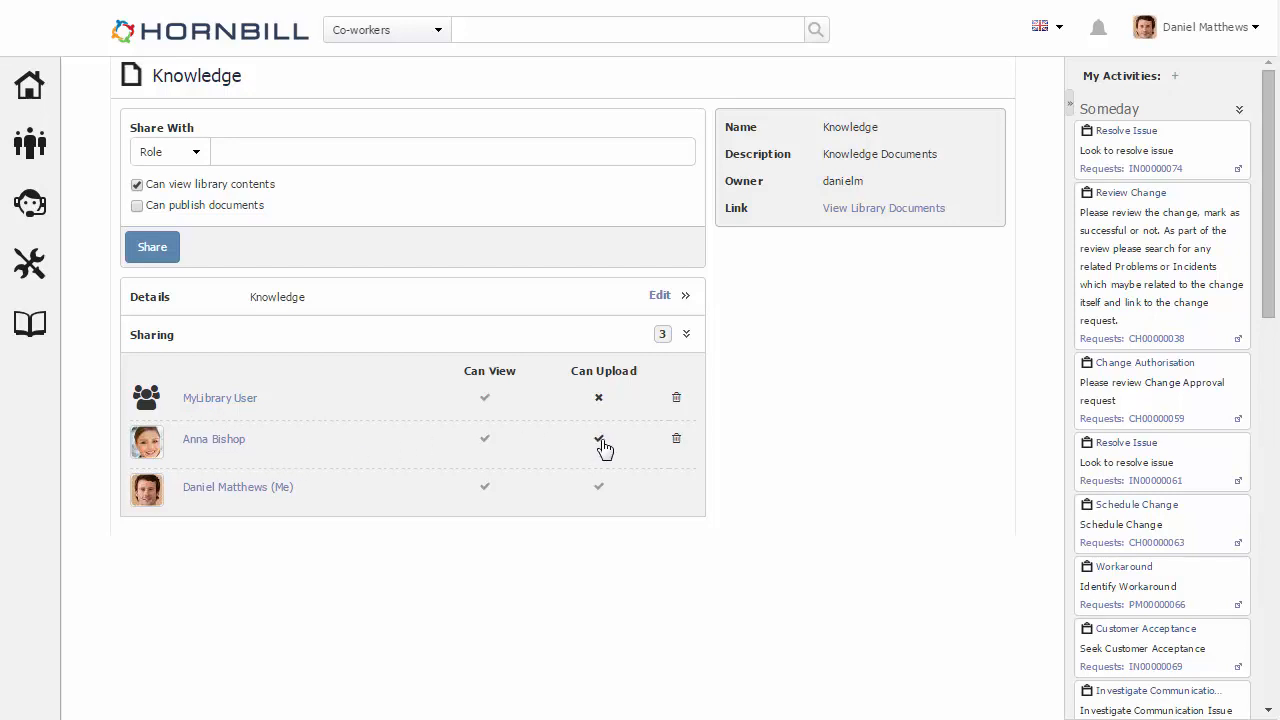
click(600, 438)
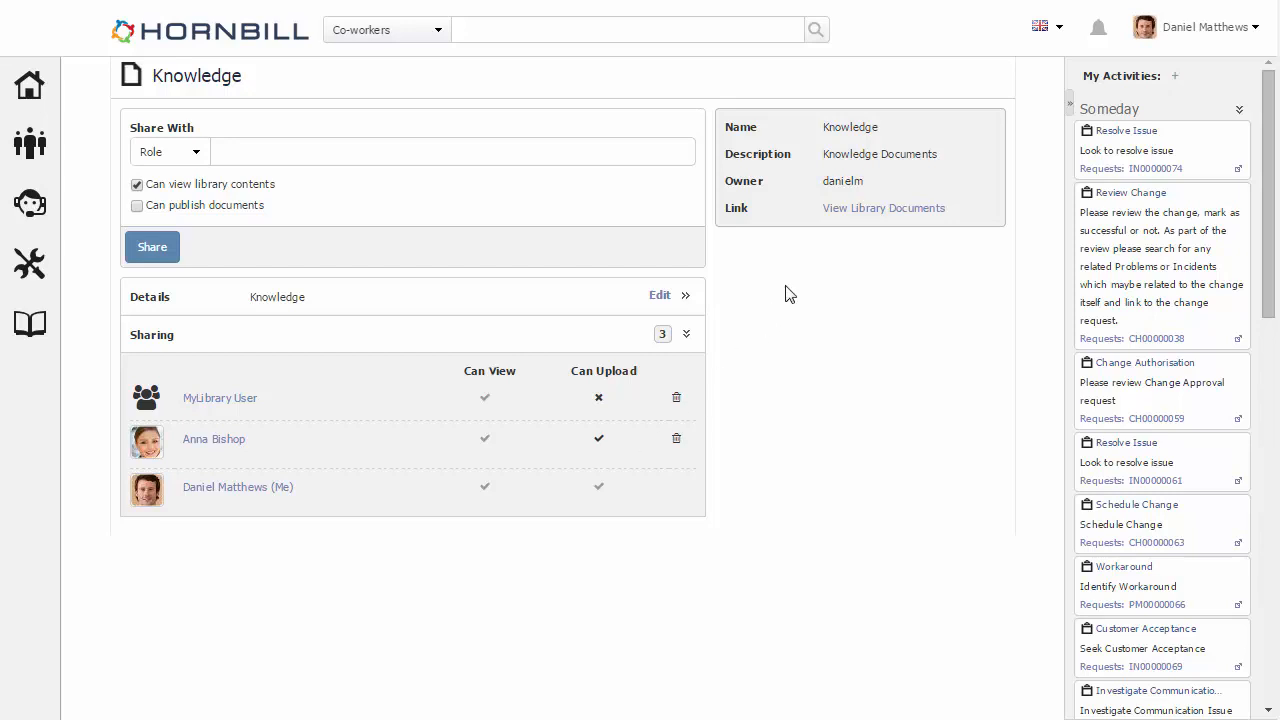
mouse_move(884, 208)
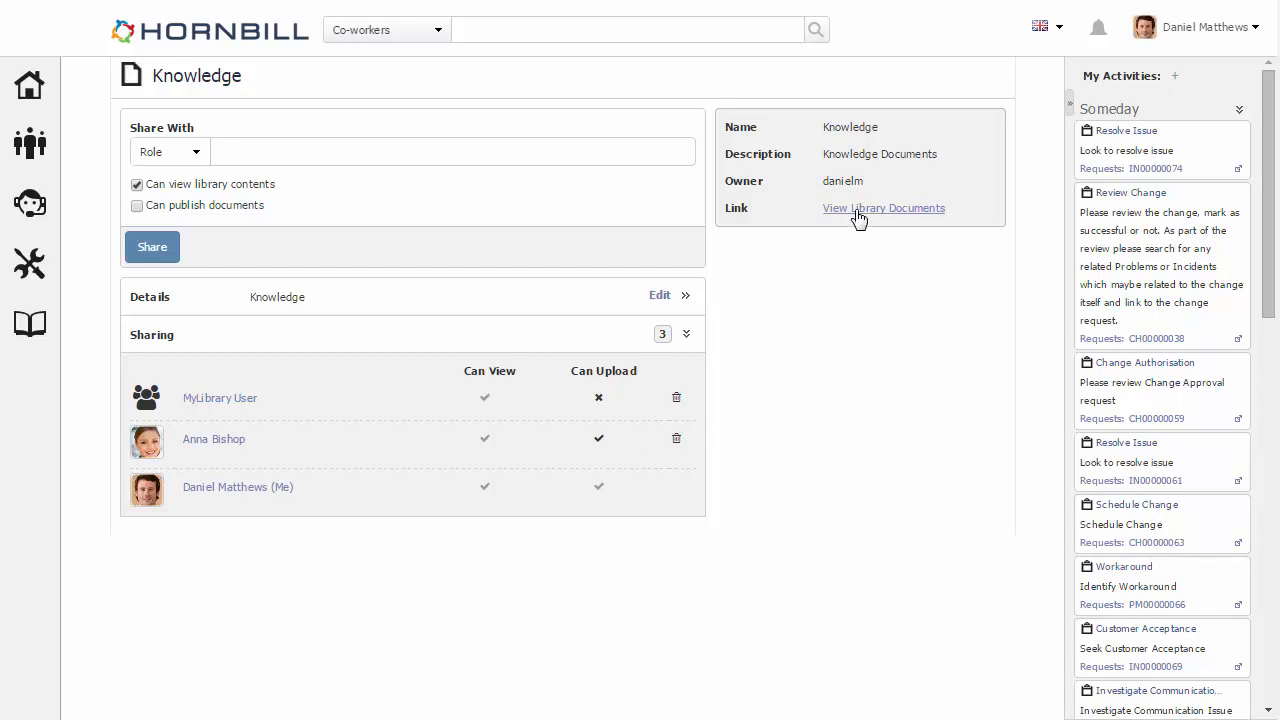
View the Knowledge library documents, then go to the full My Library document list.
click(884, 208)
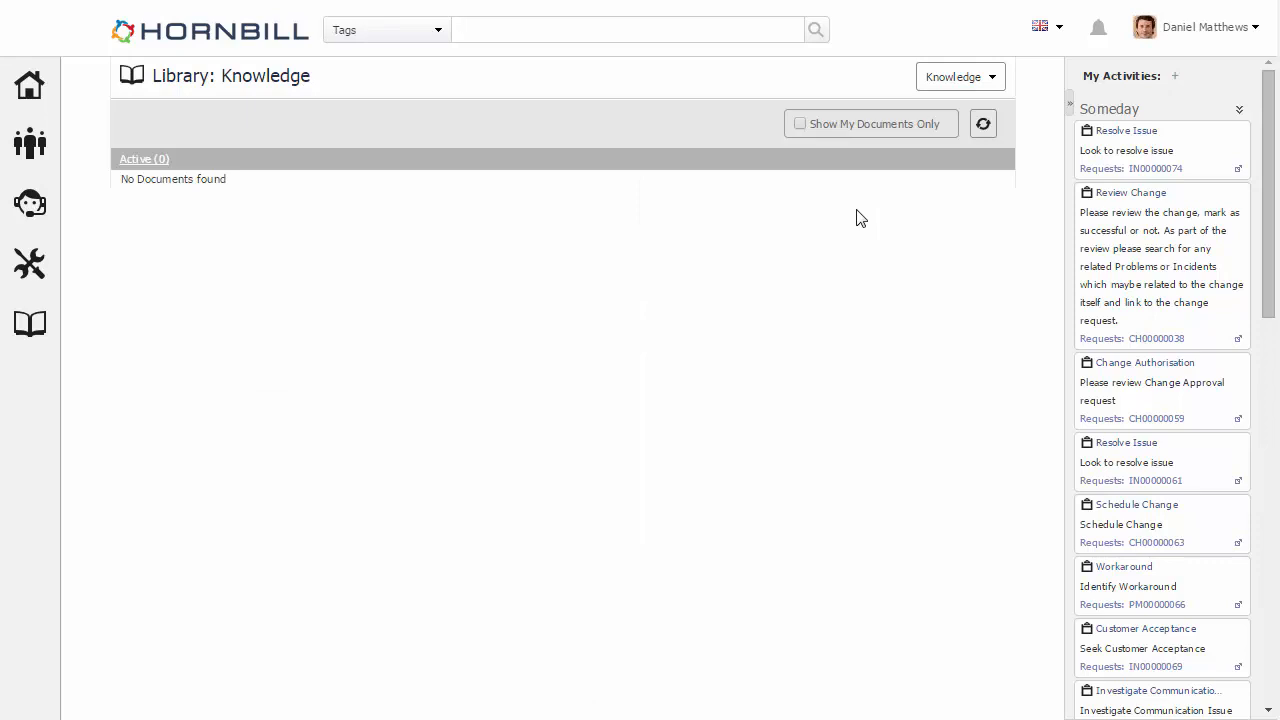
click(630, 30)
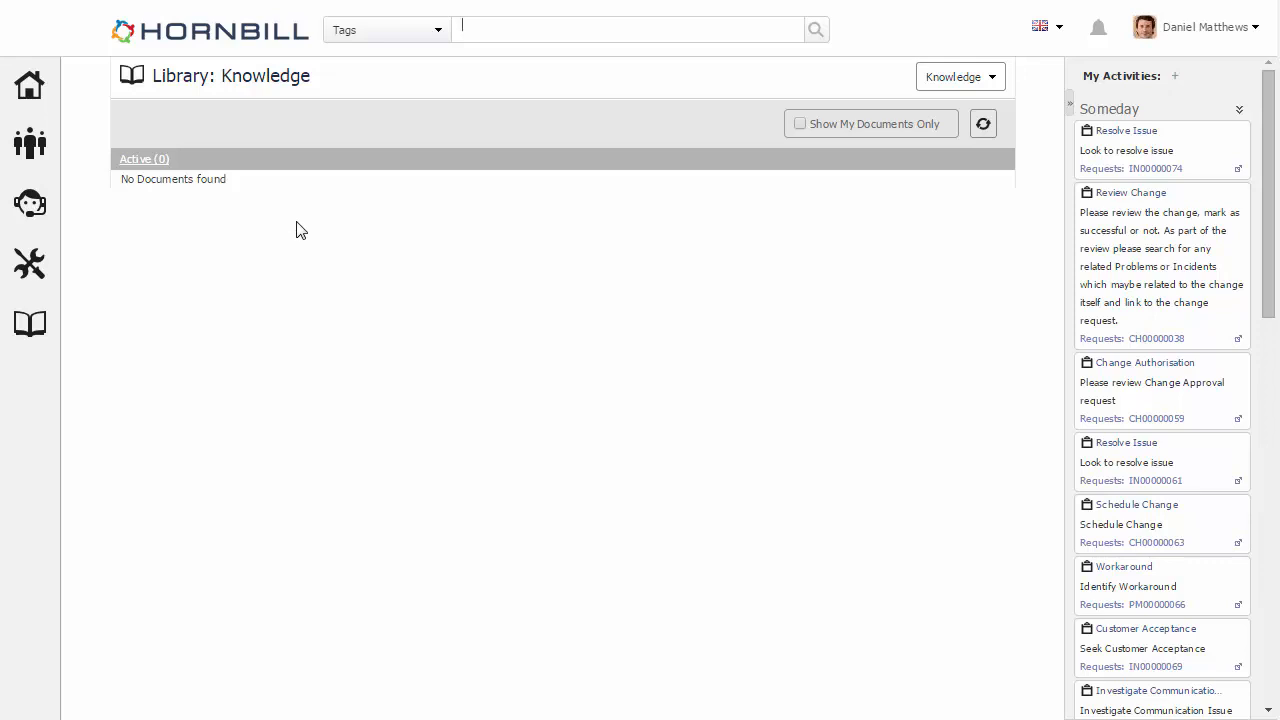
click(30, 324)
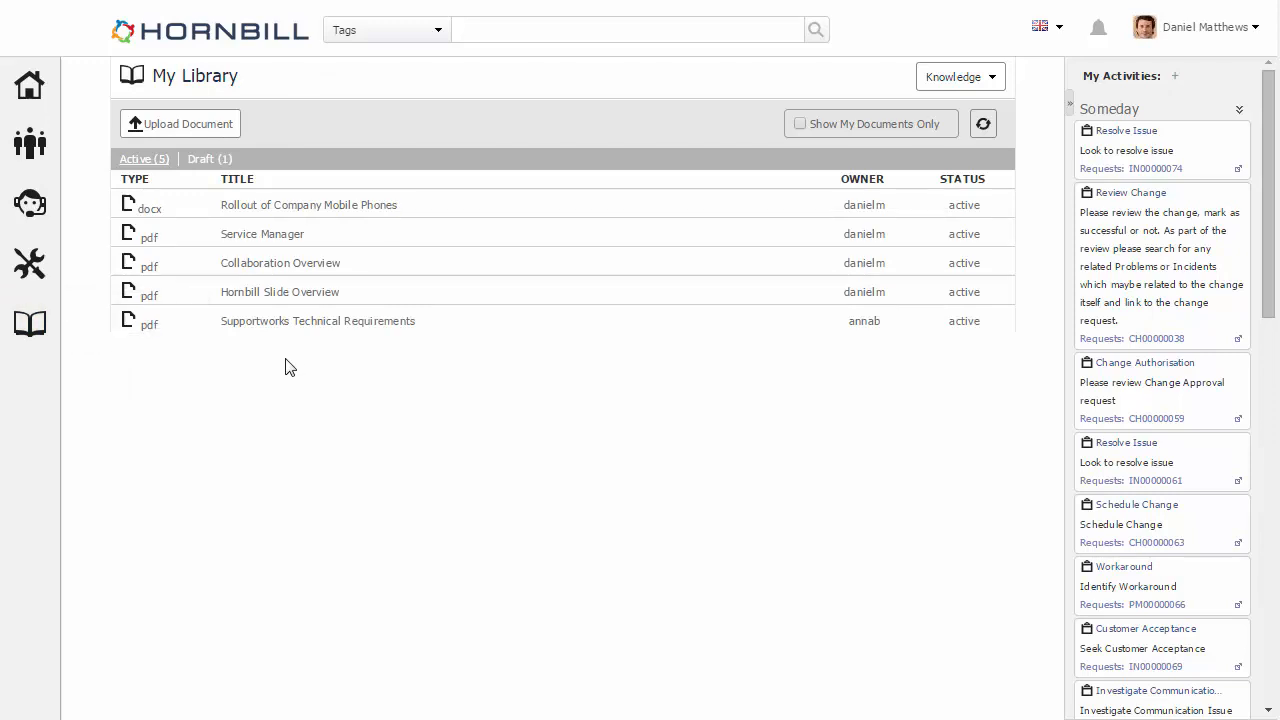
mouse_move(266, 238)
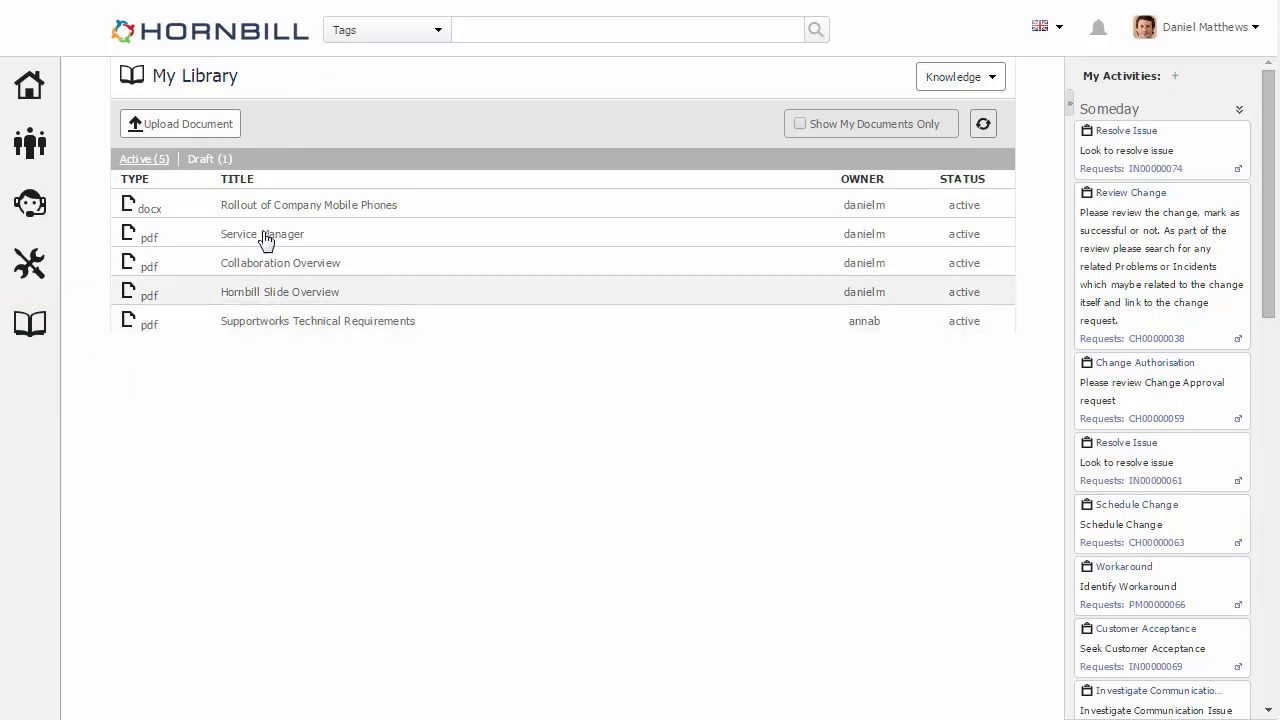
Publish the Rollout of Company Mobile Phones document to the Knowledge library.
click(262, 232)
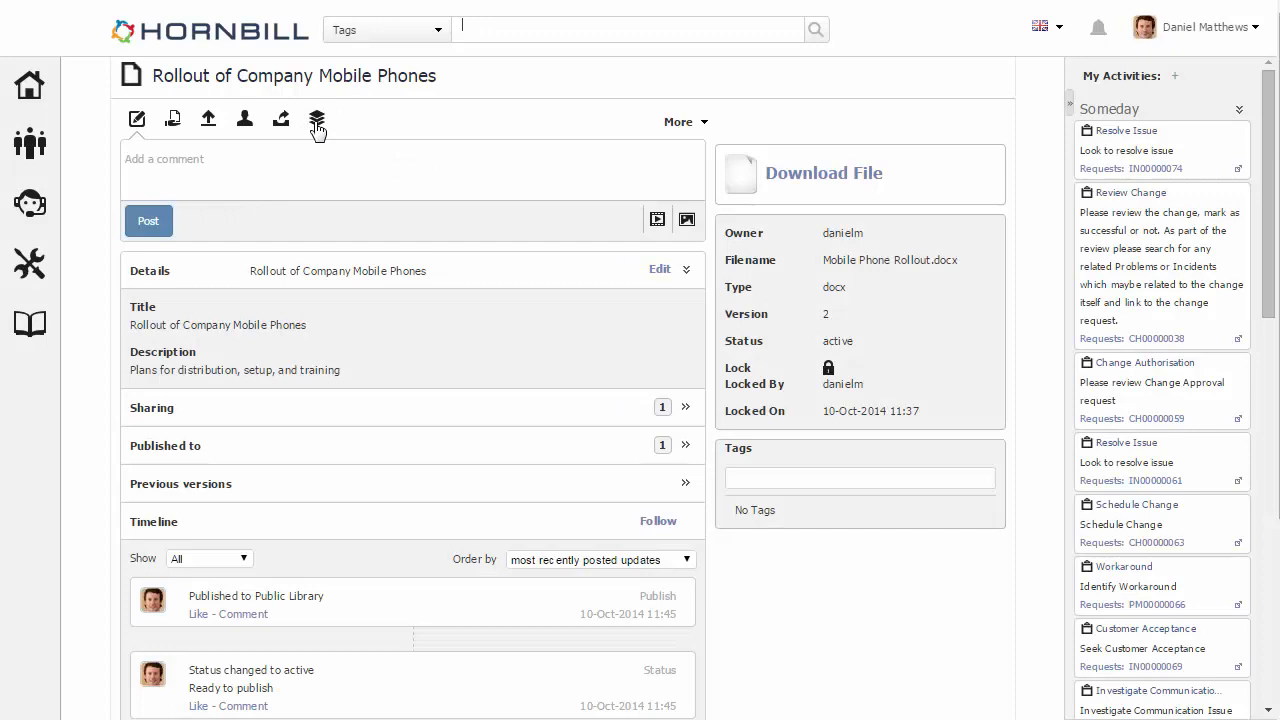
click(316, 120)
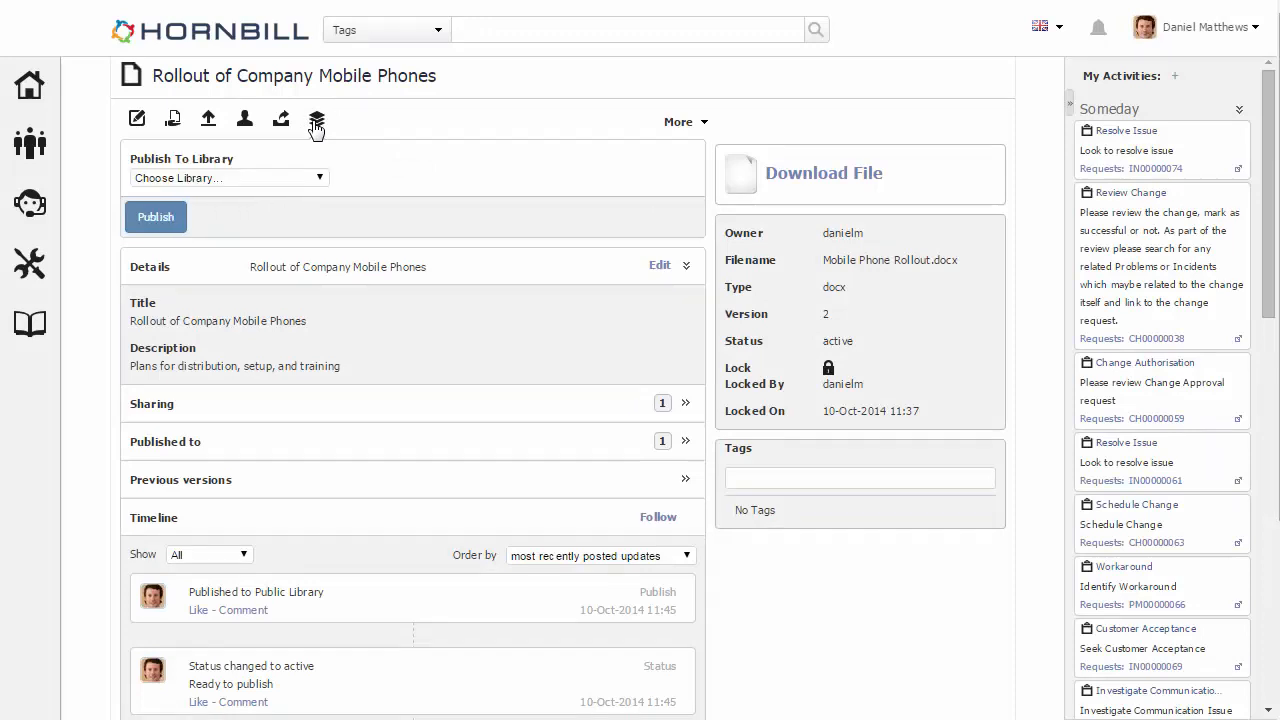
click(228, 178)
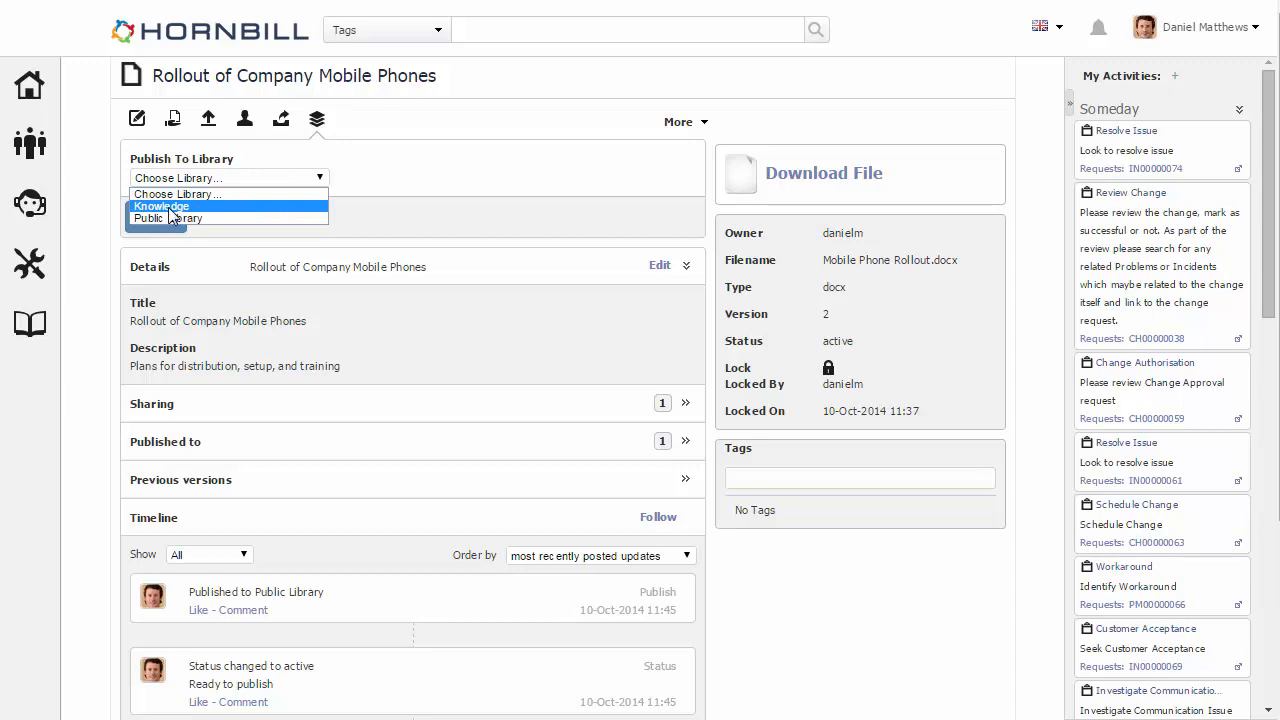
click(160, 206)
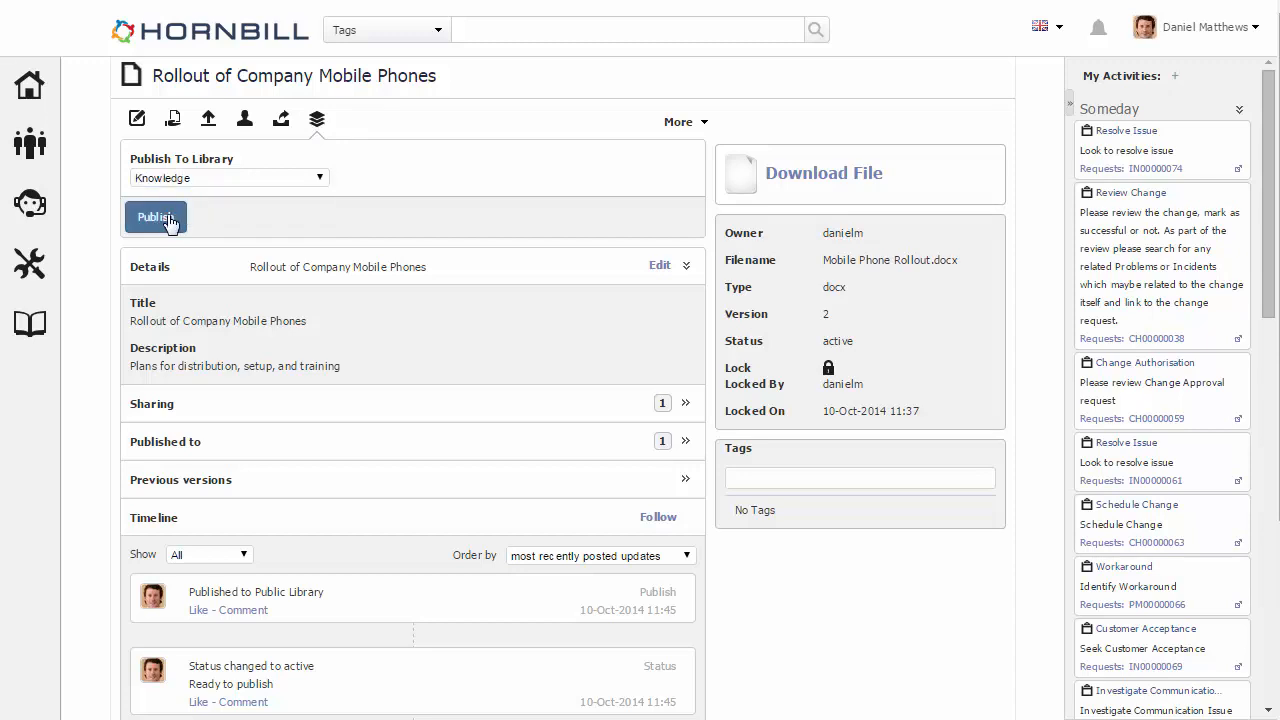
click(156, 216)
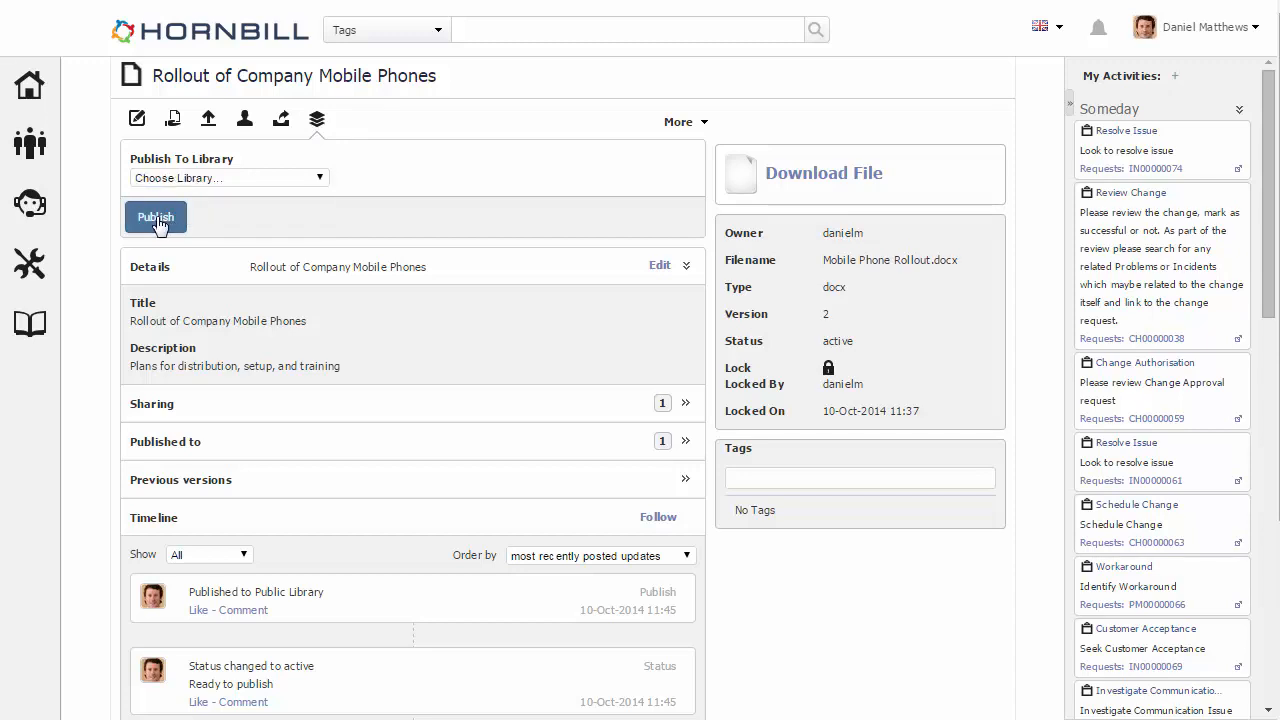
Follow the Published-to Knowledge link to confirm the document is listed as active.
click(156, 216)
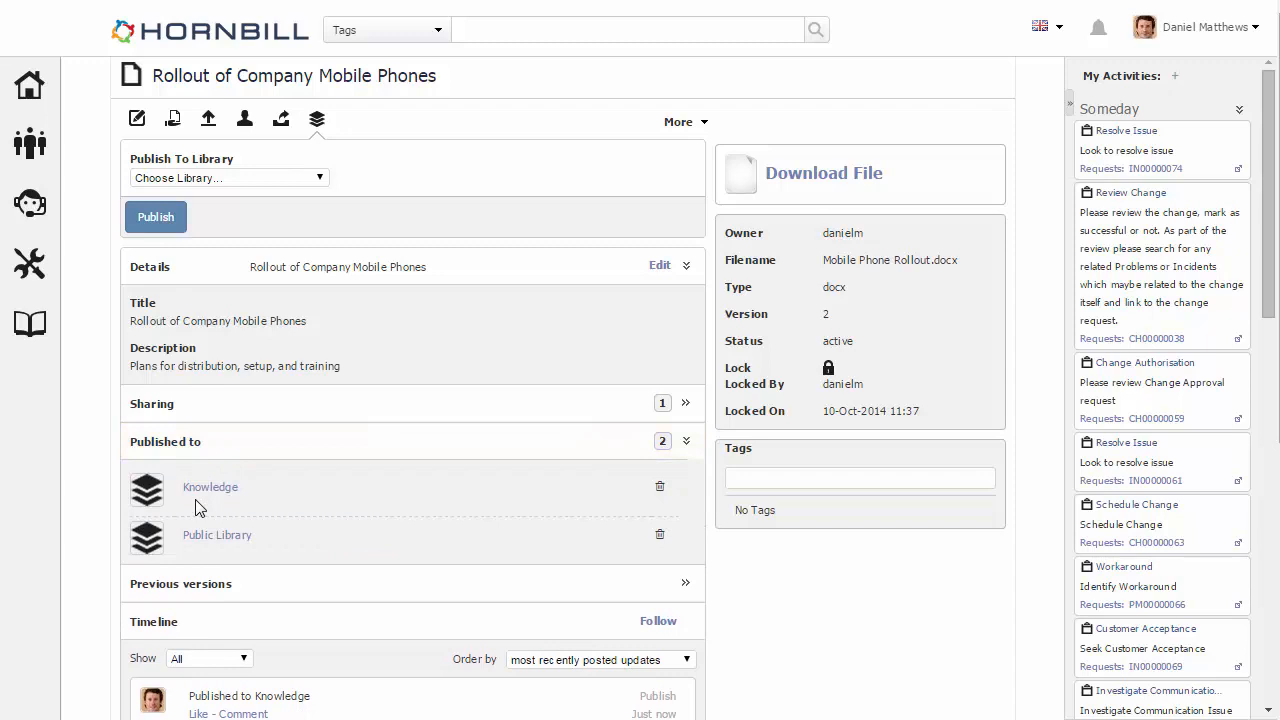
mouse_move(226, 508)
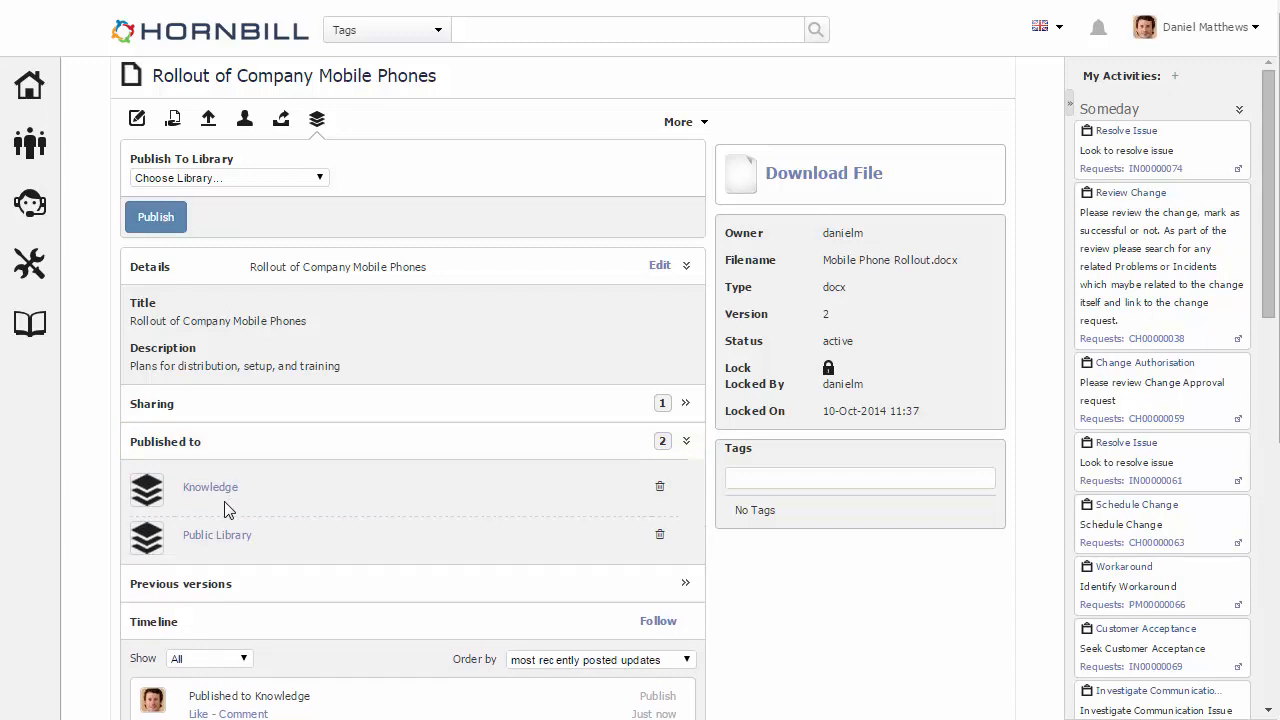
mouse_move(210, 690)
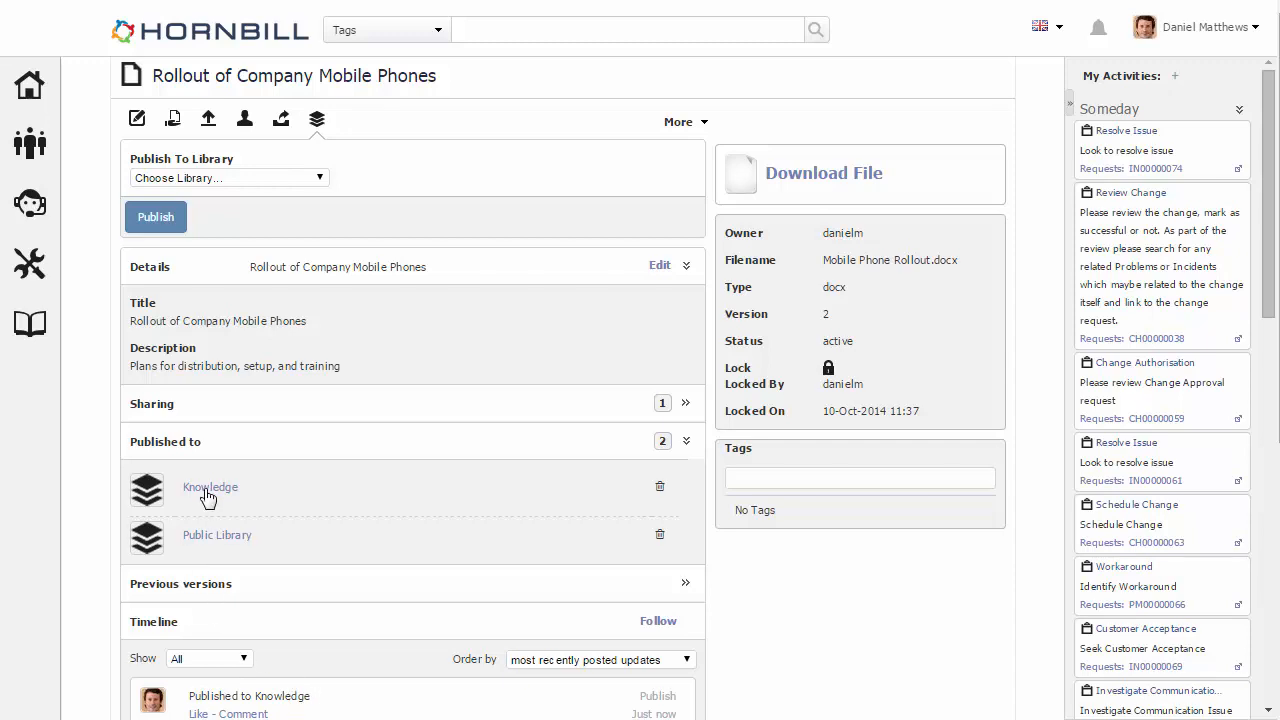
mouse_move(210, 490)
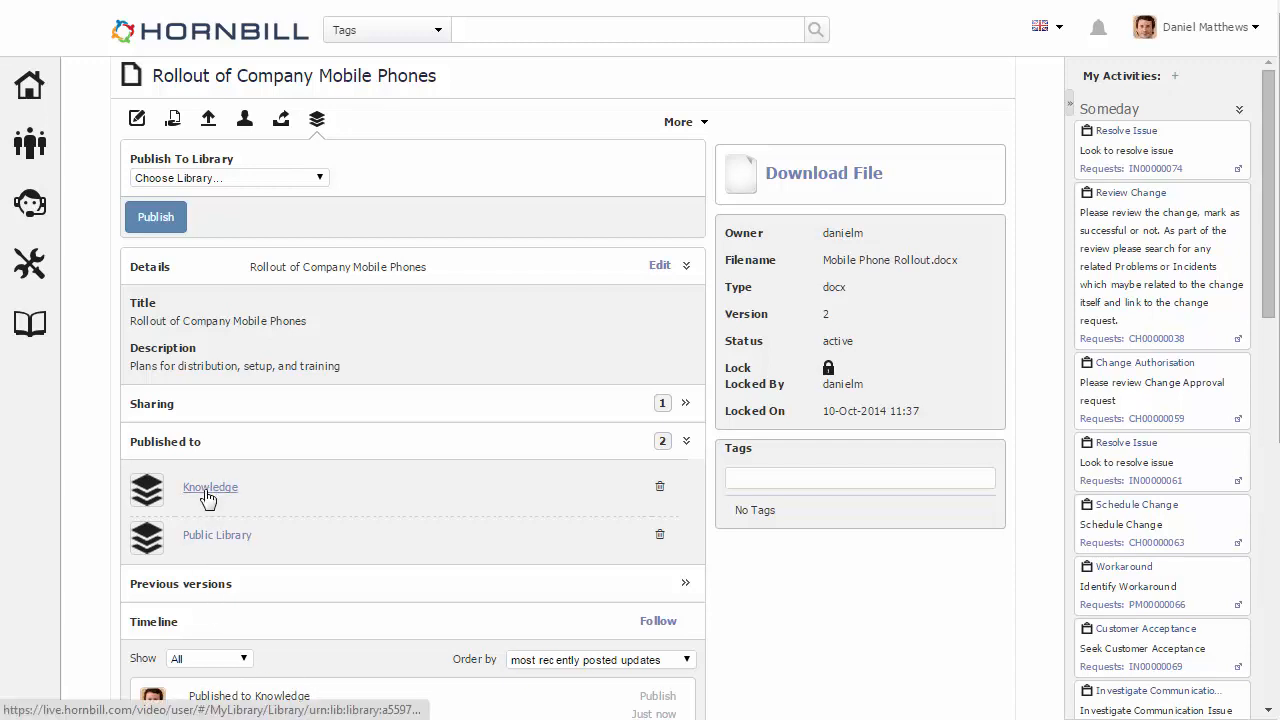
click(210, 488)
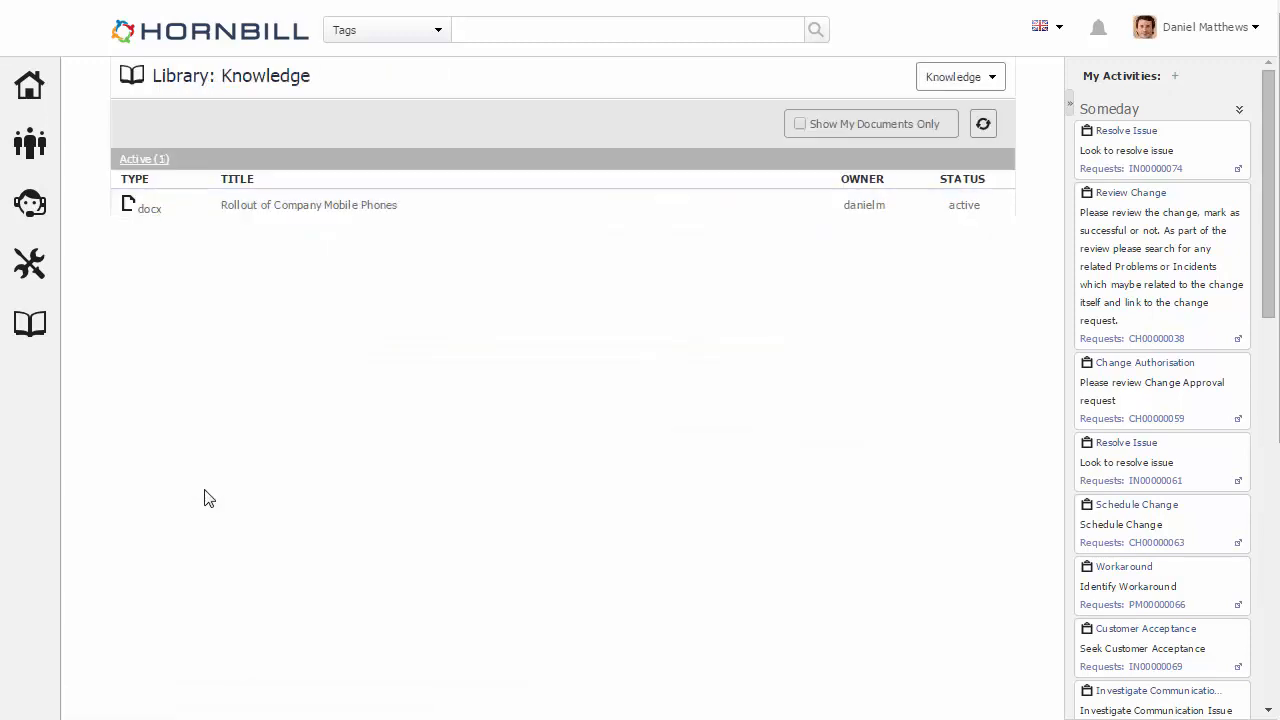
mouse_move(340, 238)
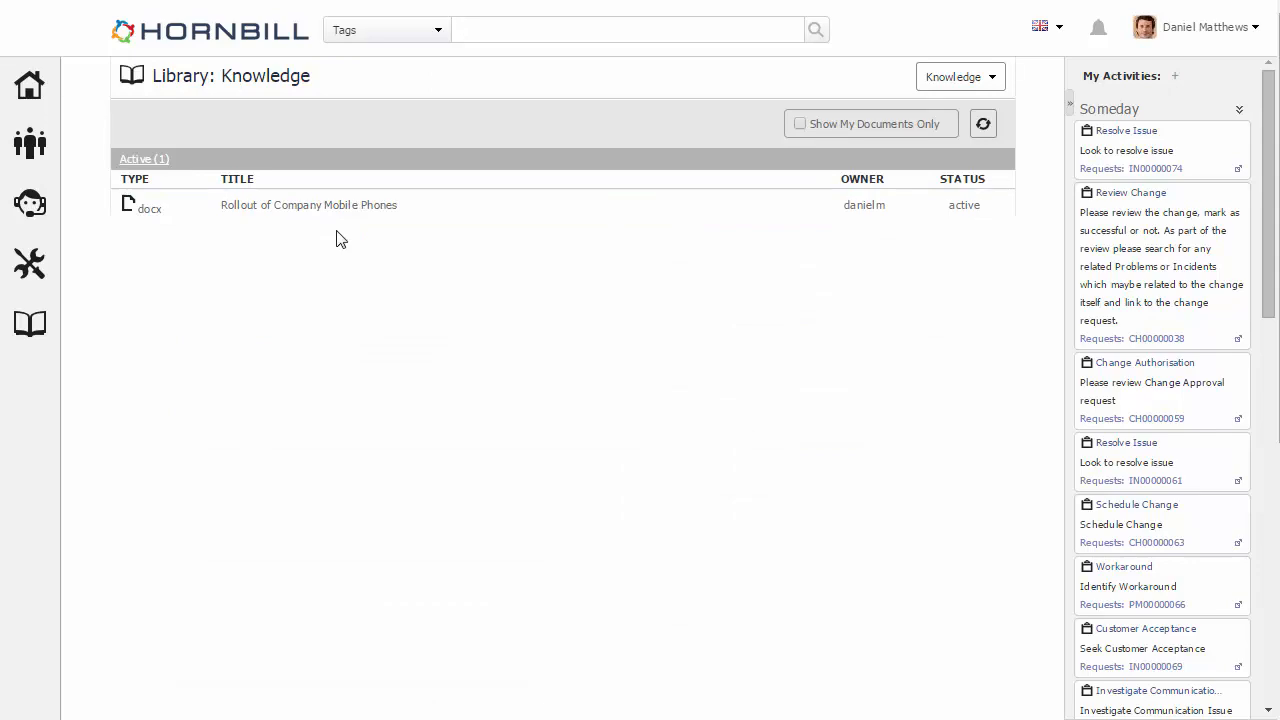